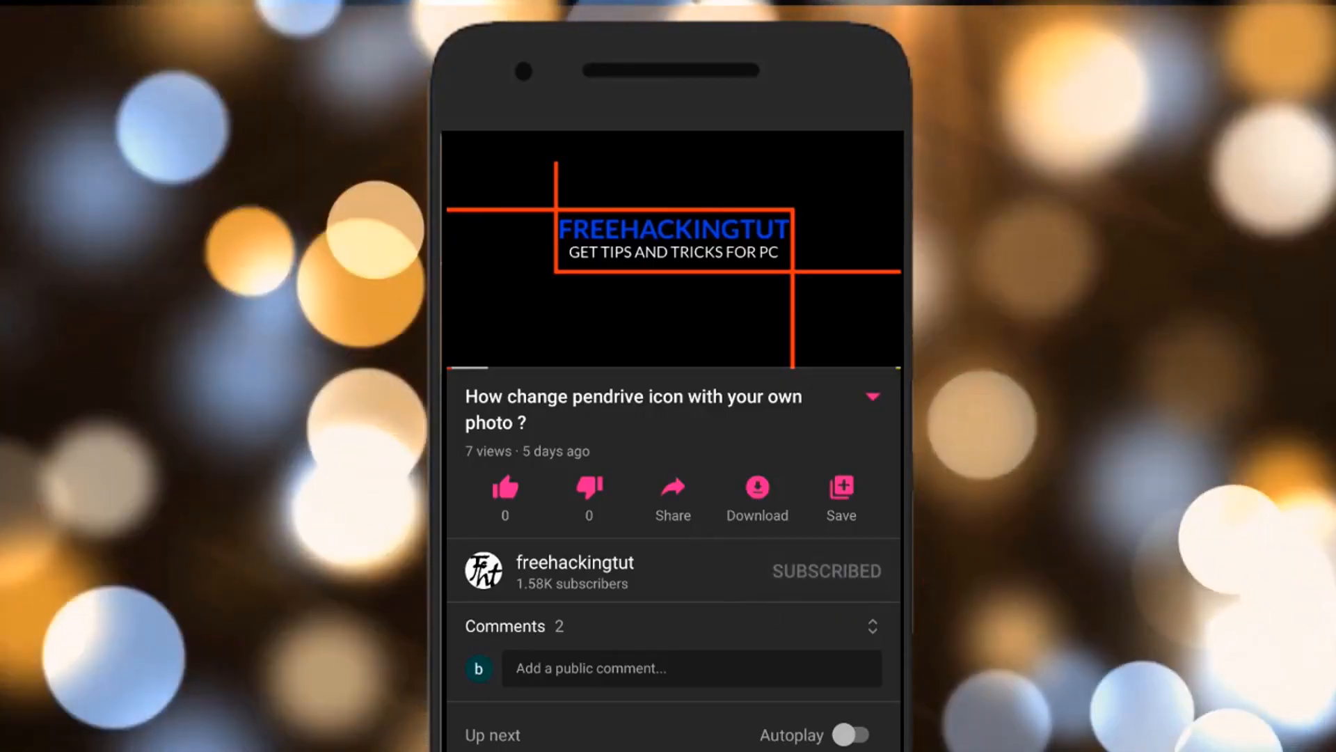
Step: Launch Firefox and load nitroshare.net from the 'ni' address-bar suggestion
click(871, 570)
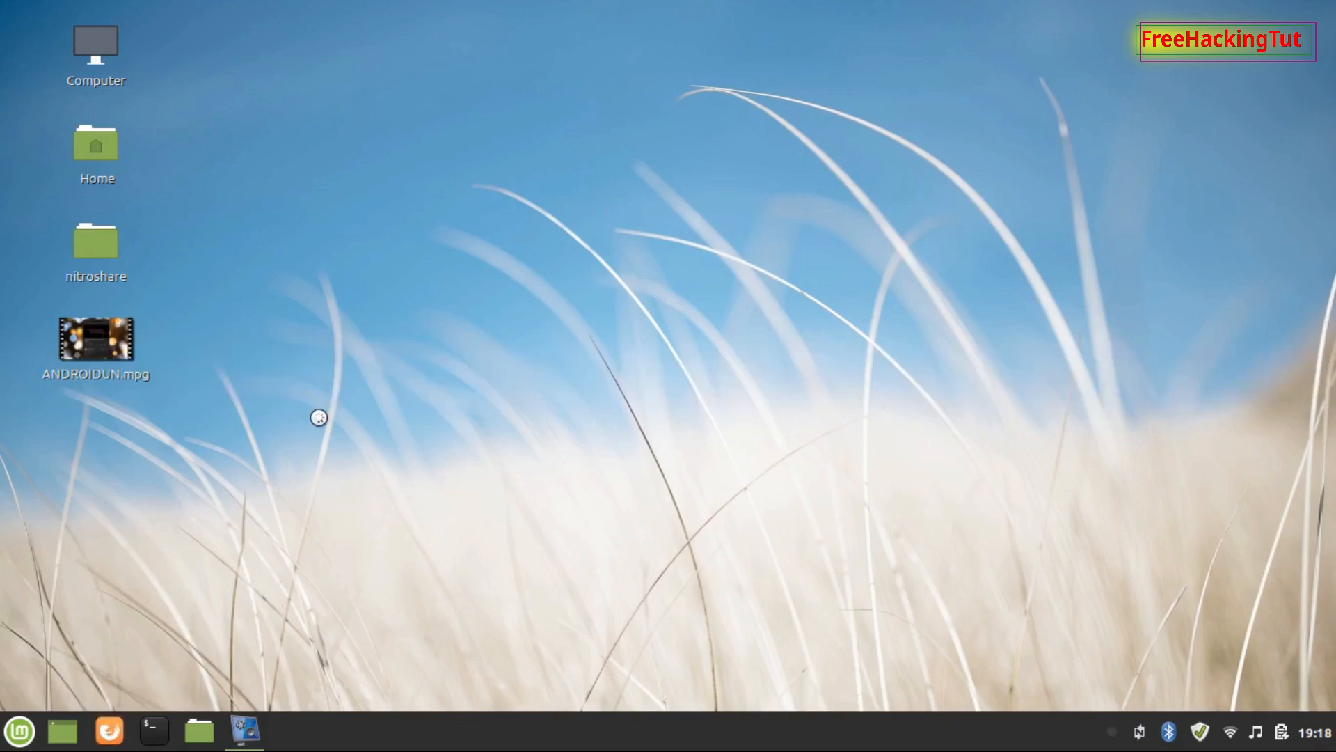
click(107, 730)
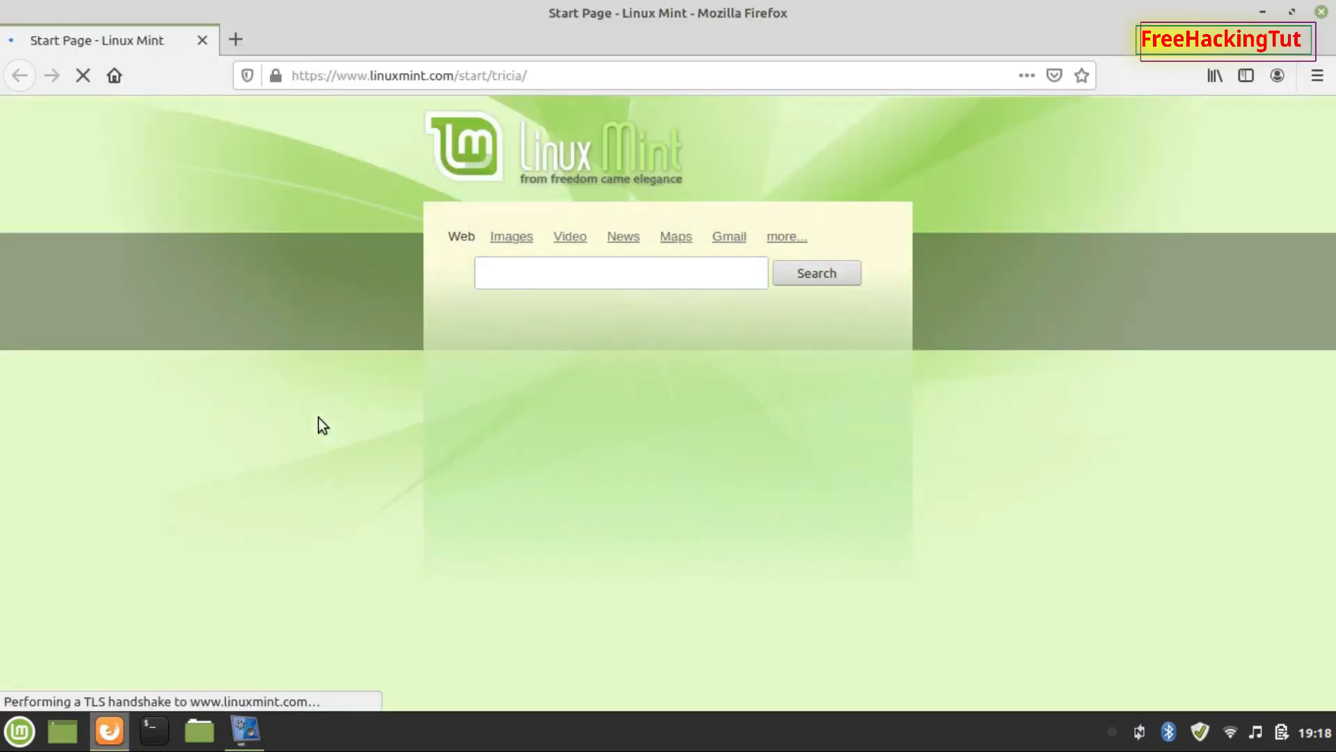
click(407, 75)
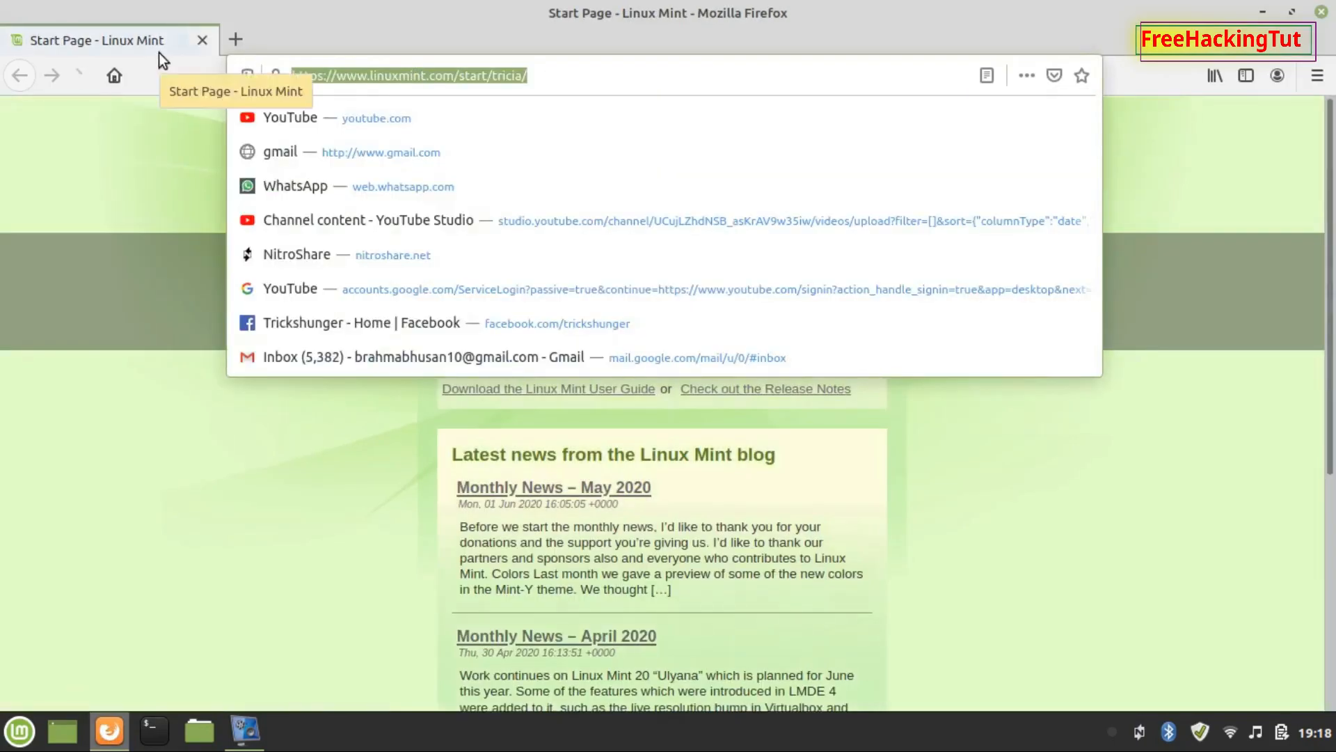
text(ni)
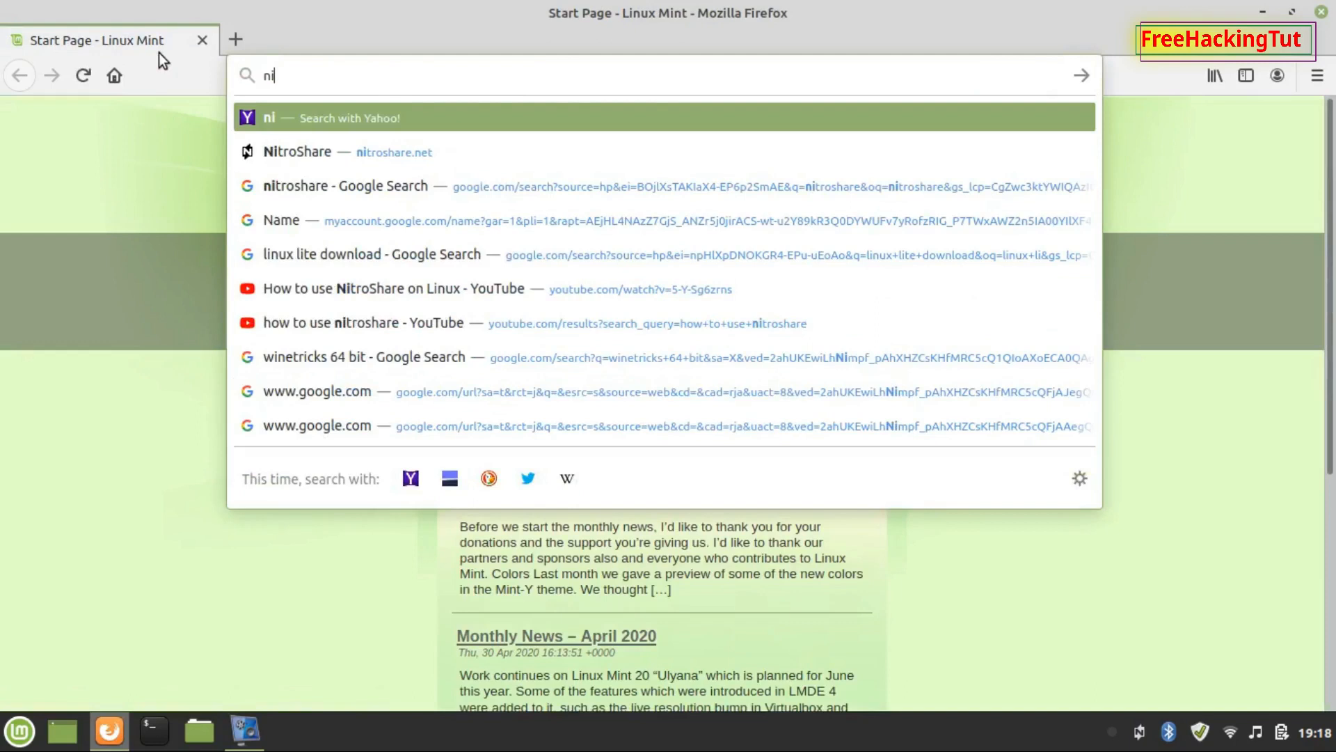
click(296, 150)
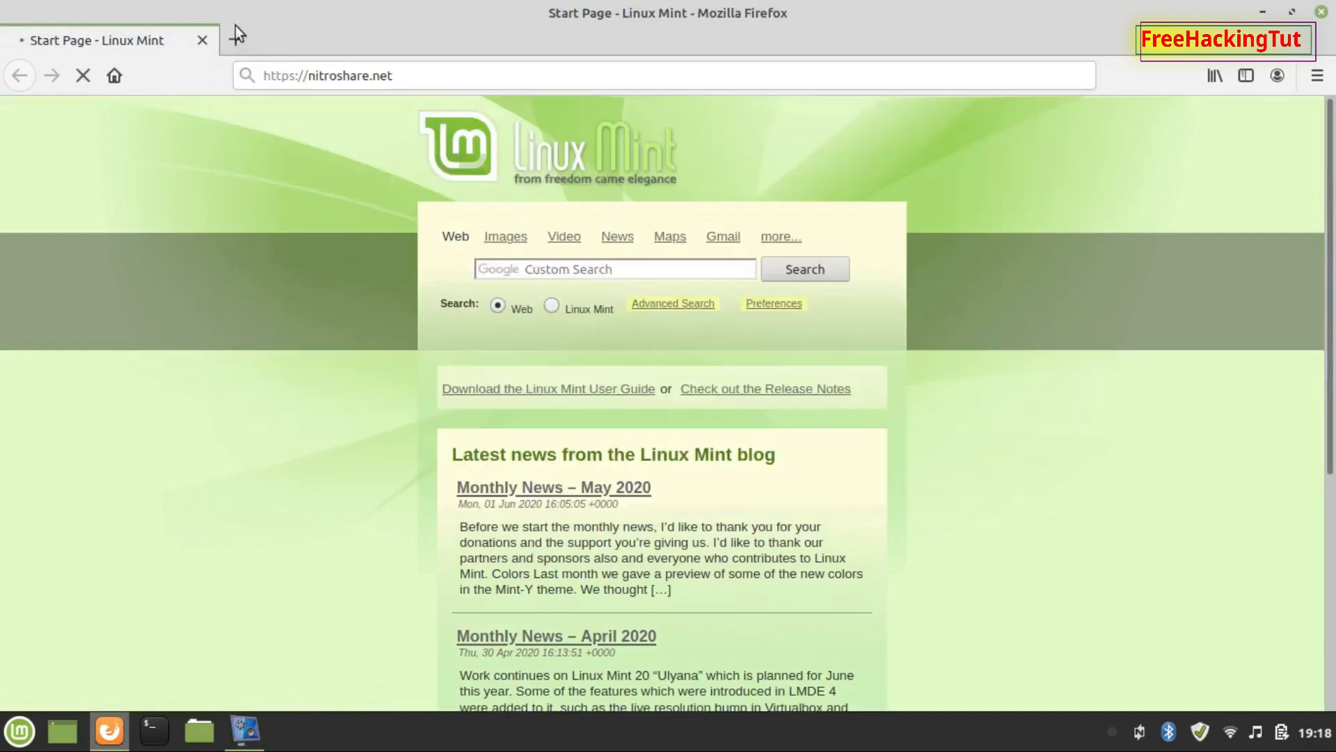
key(Return)
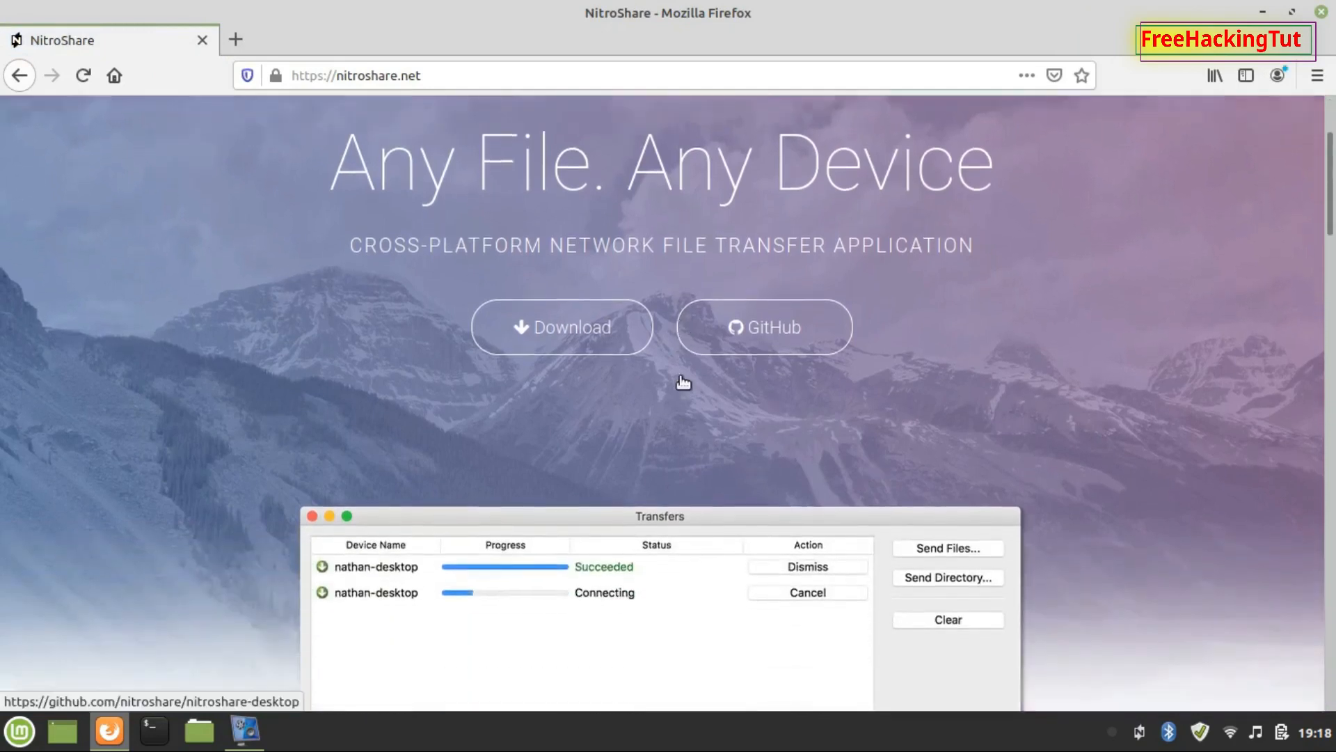
Step: Scroll down the NitroShare page to the Download section with Windows, macOS and Linux buttons
scroll(down, 3)
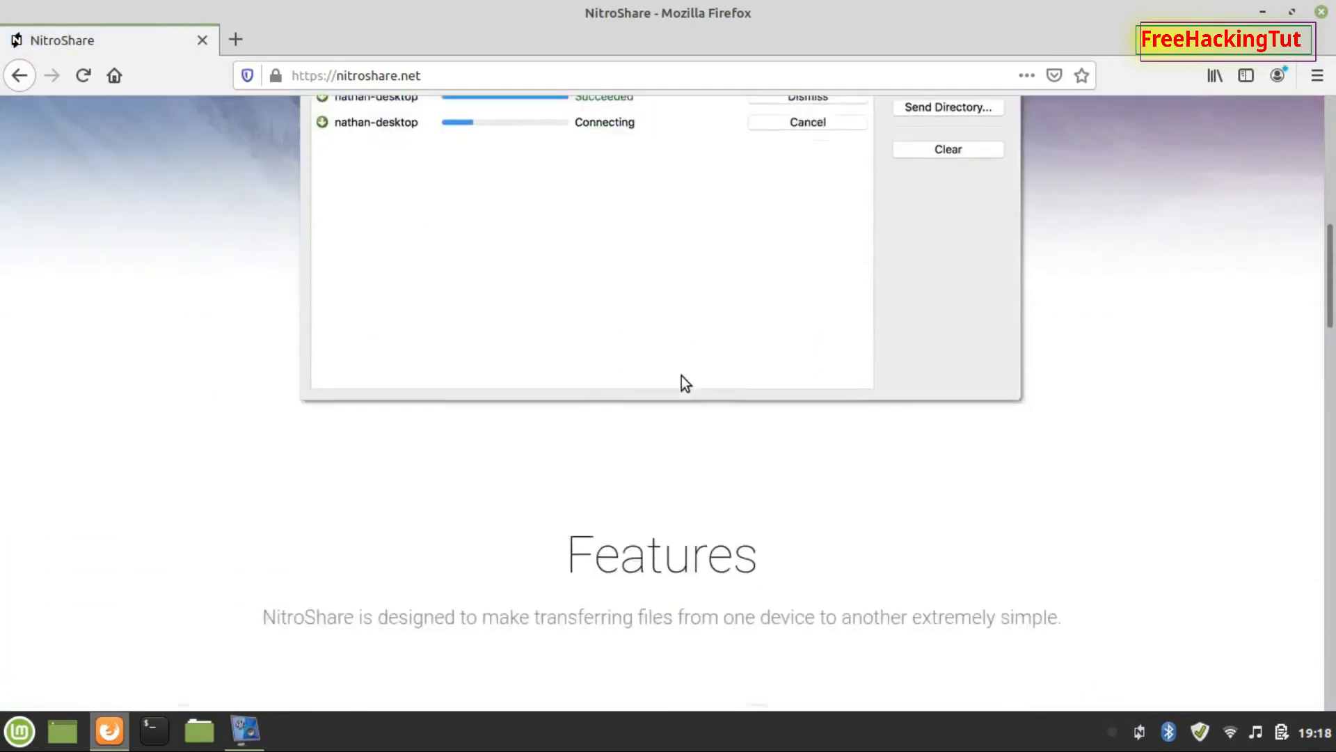
scroll(down, 3)
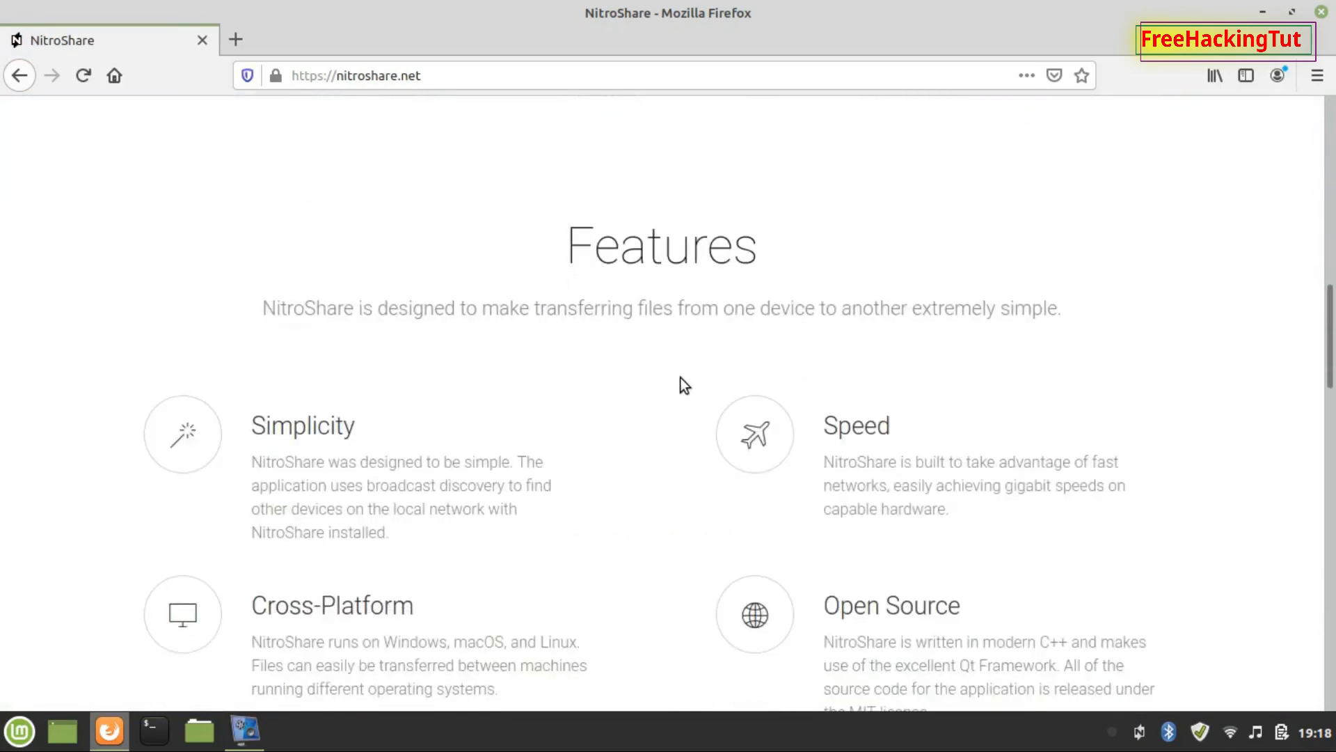
scroll(down, 3)
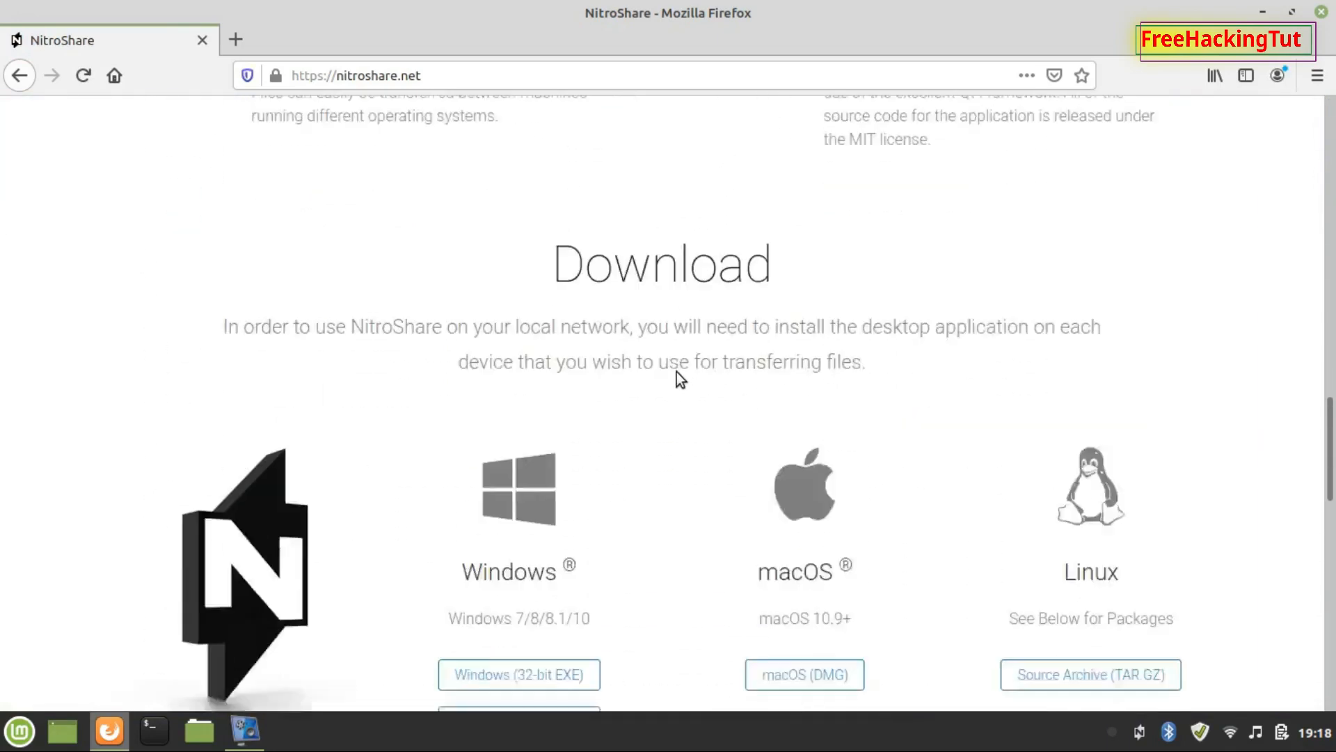
scroll(down, 3)
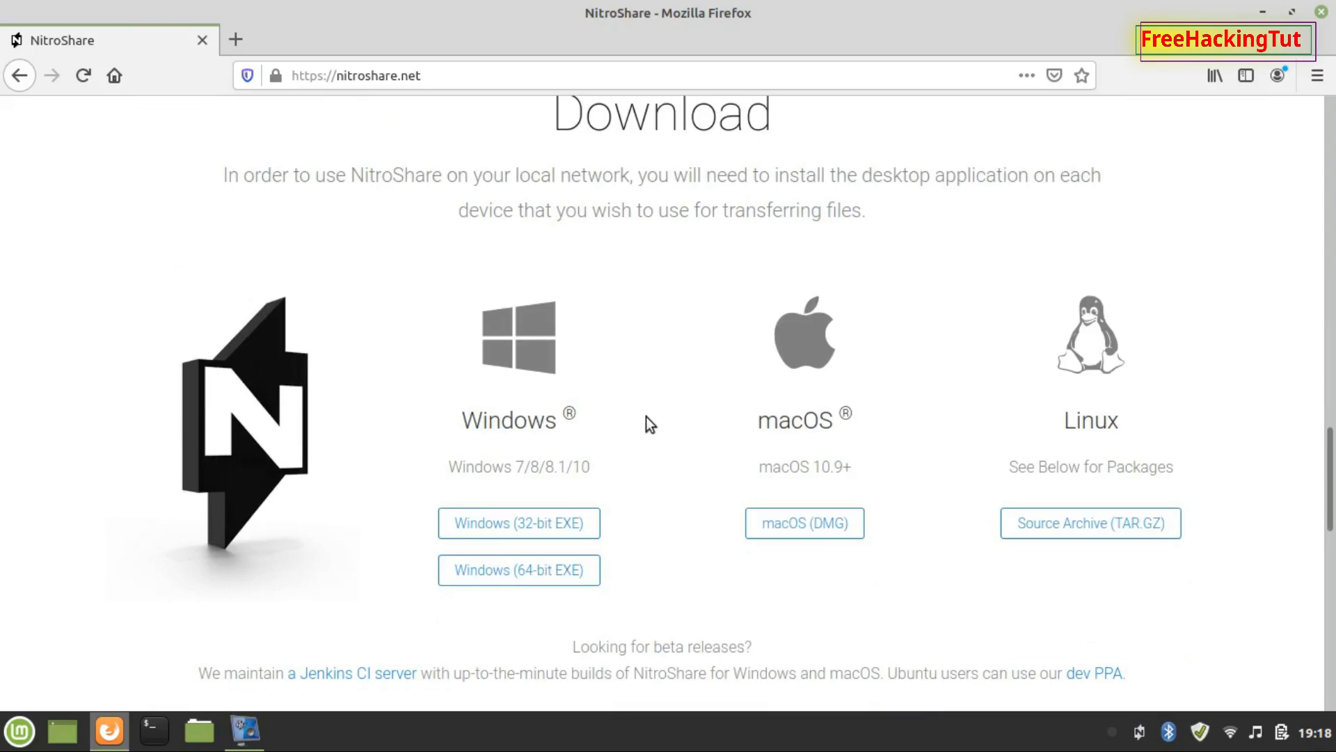
mouse_move(512, 388)
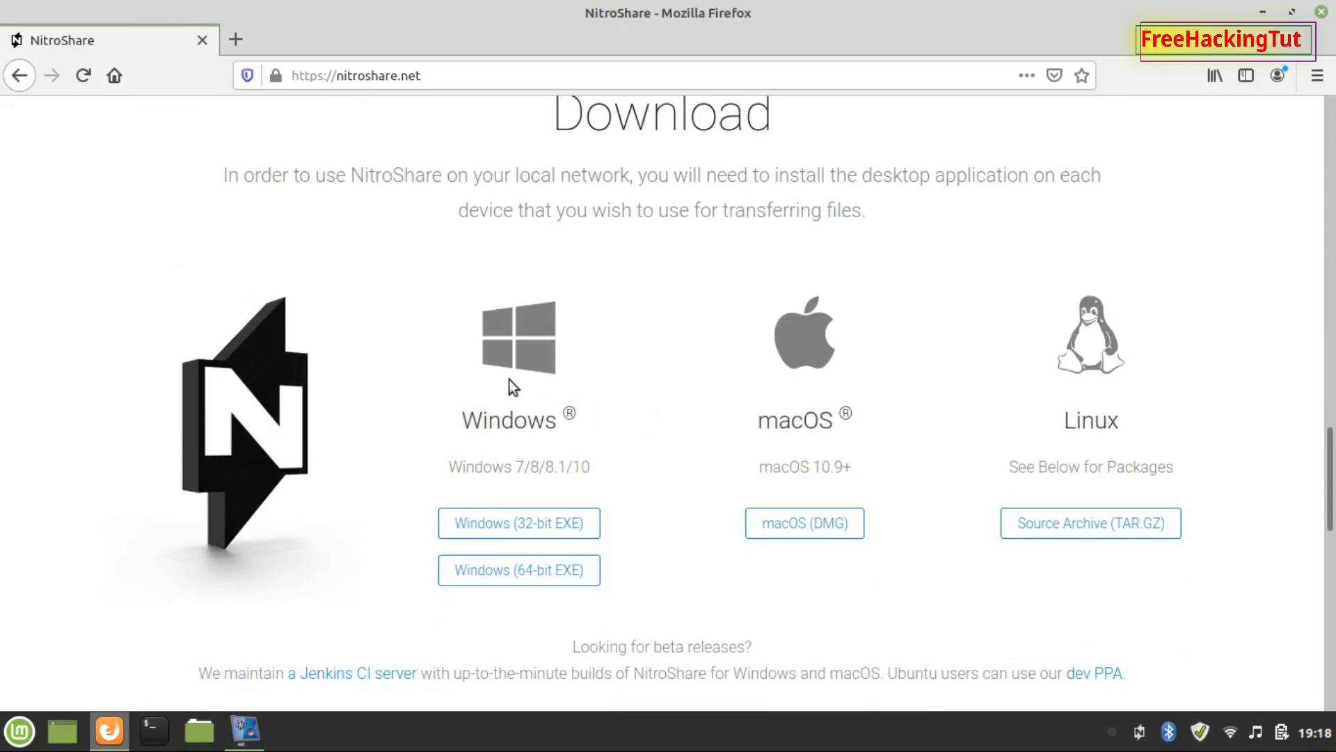
mouse_move(554, 443)
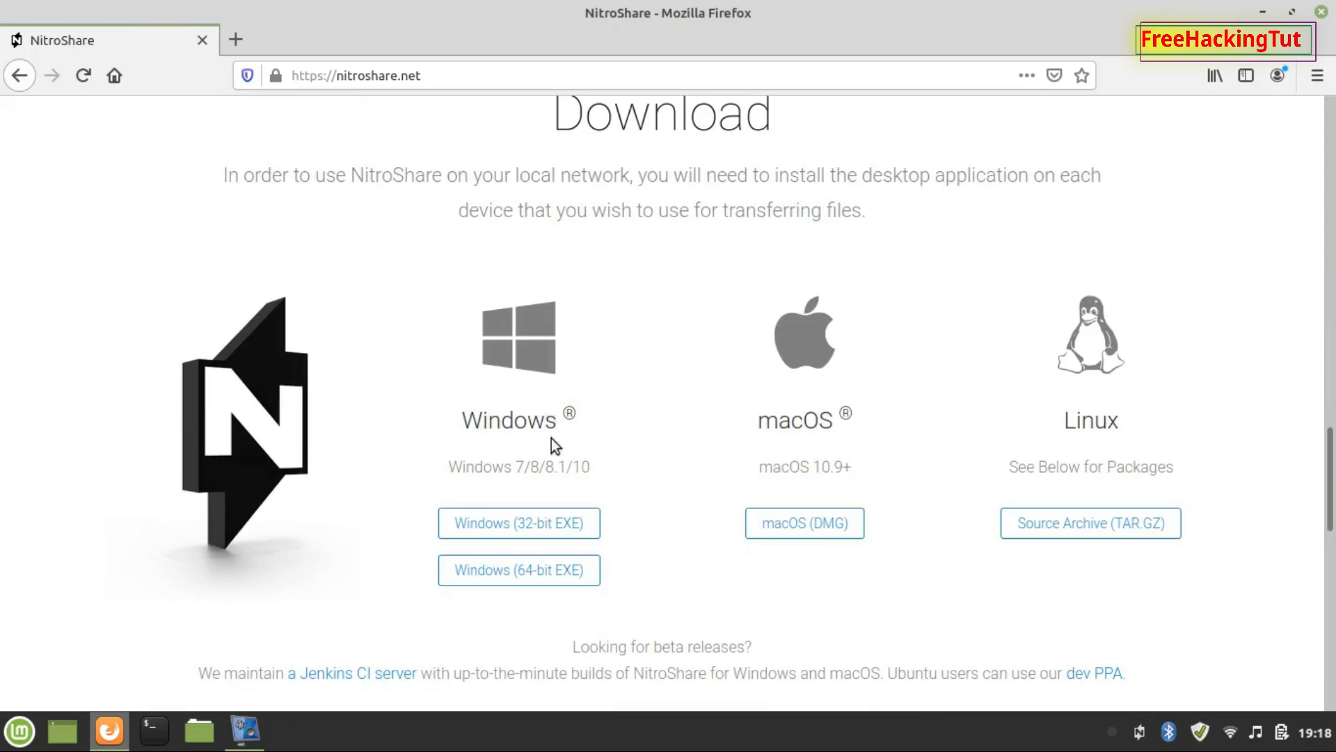
mouse_move(518, 449)
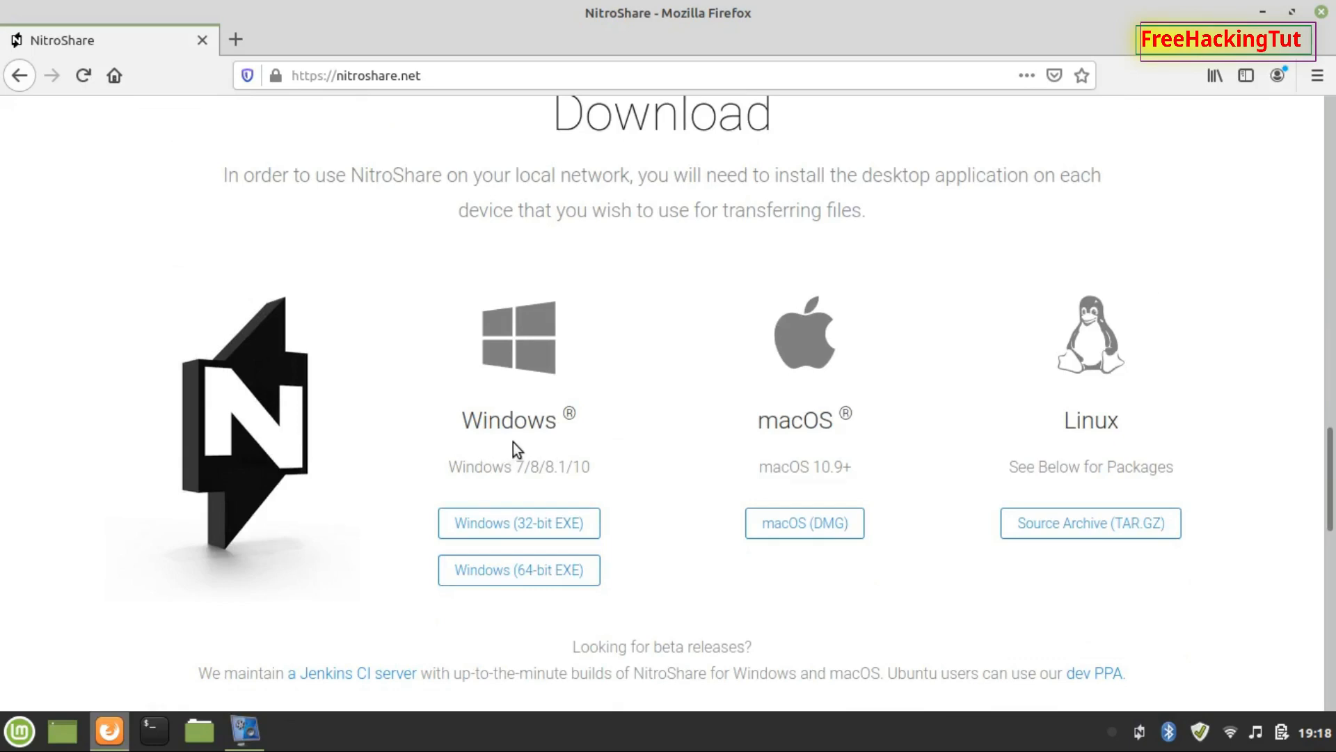
mouse_move(768, 461)
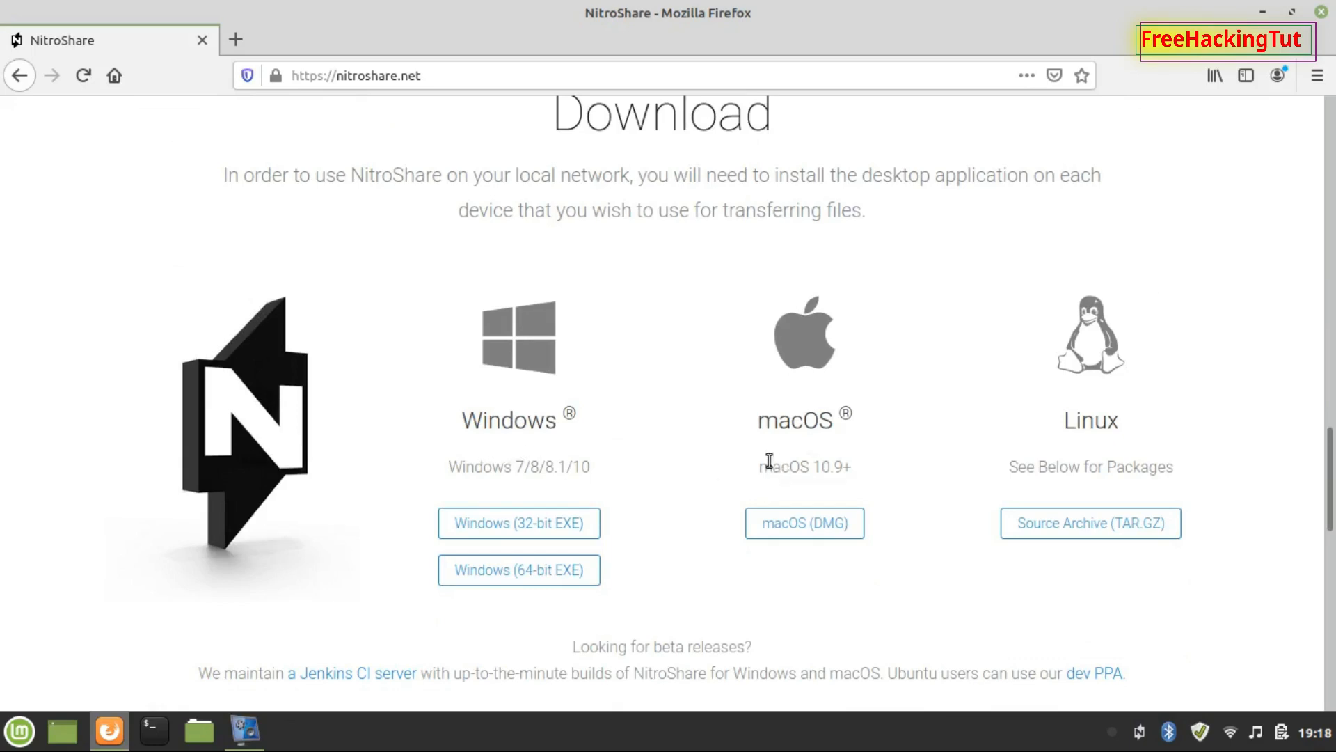
mouse_move(1150, 443)
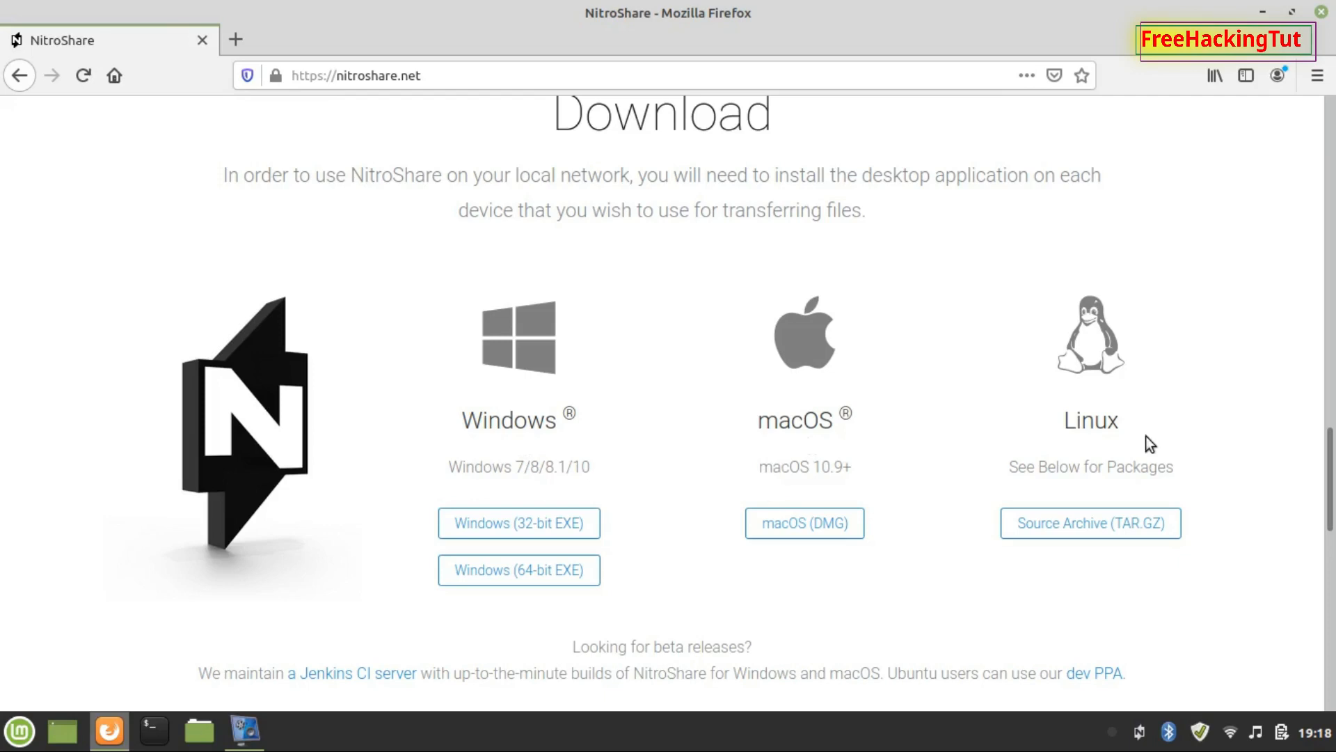
mouse_move(1142, 436)
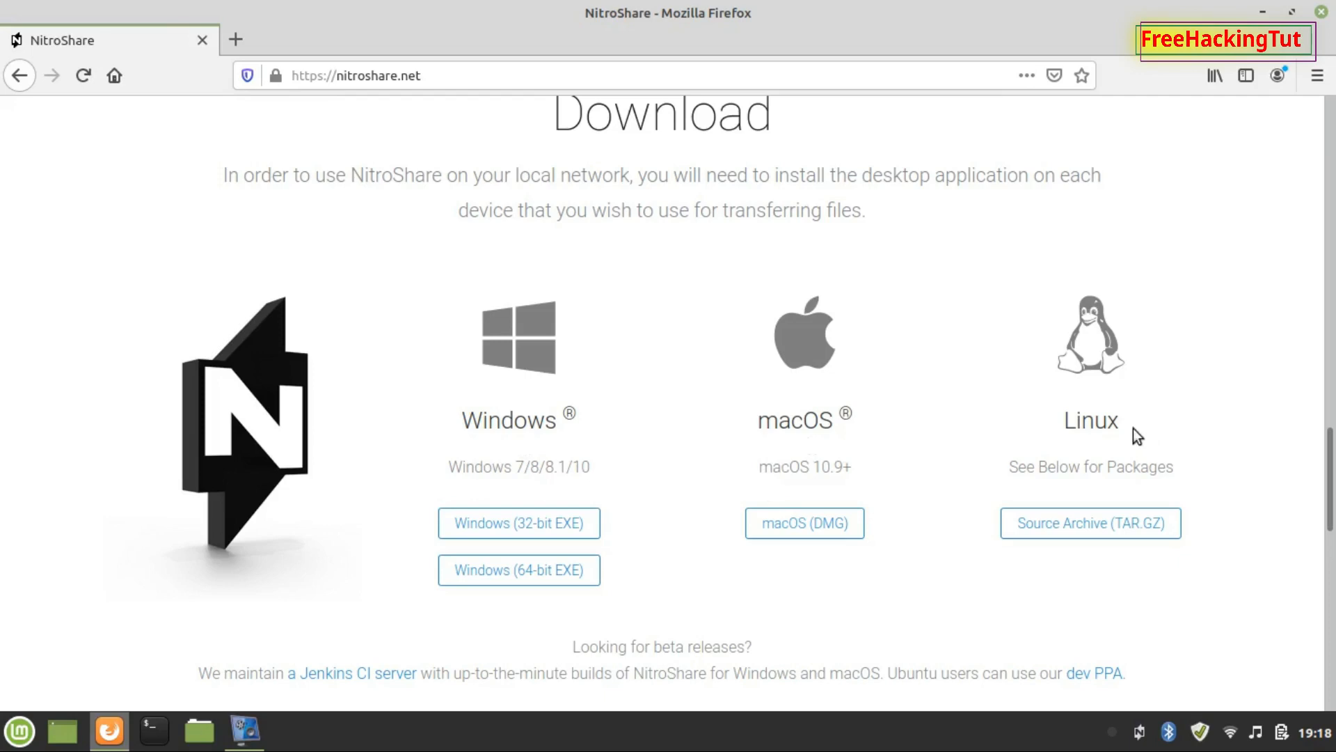
mouse_move(562, 412)
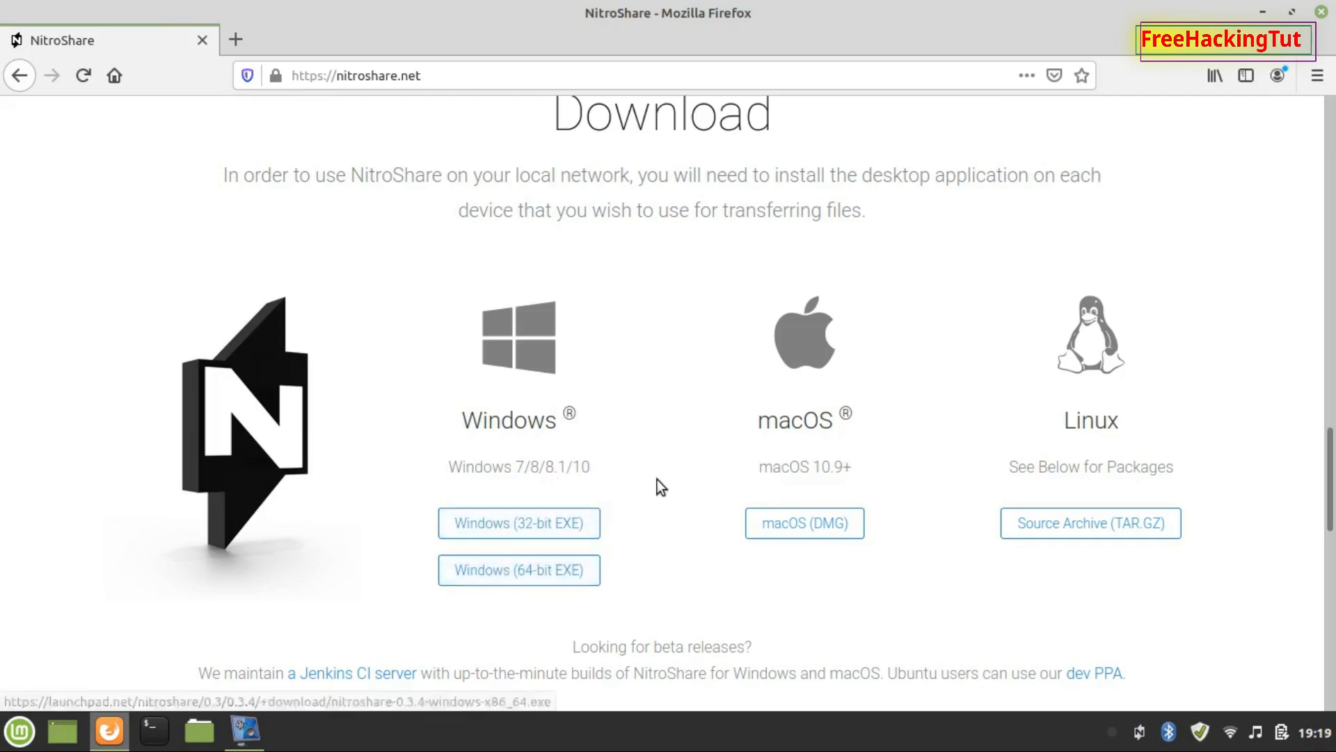
mouse_move(541, 418)
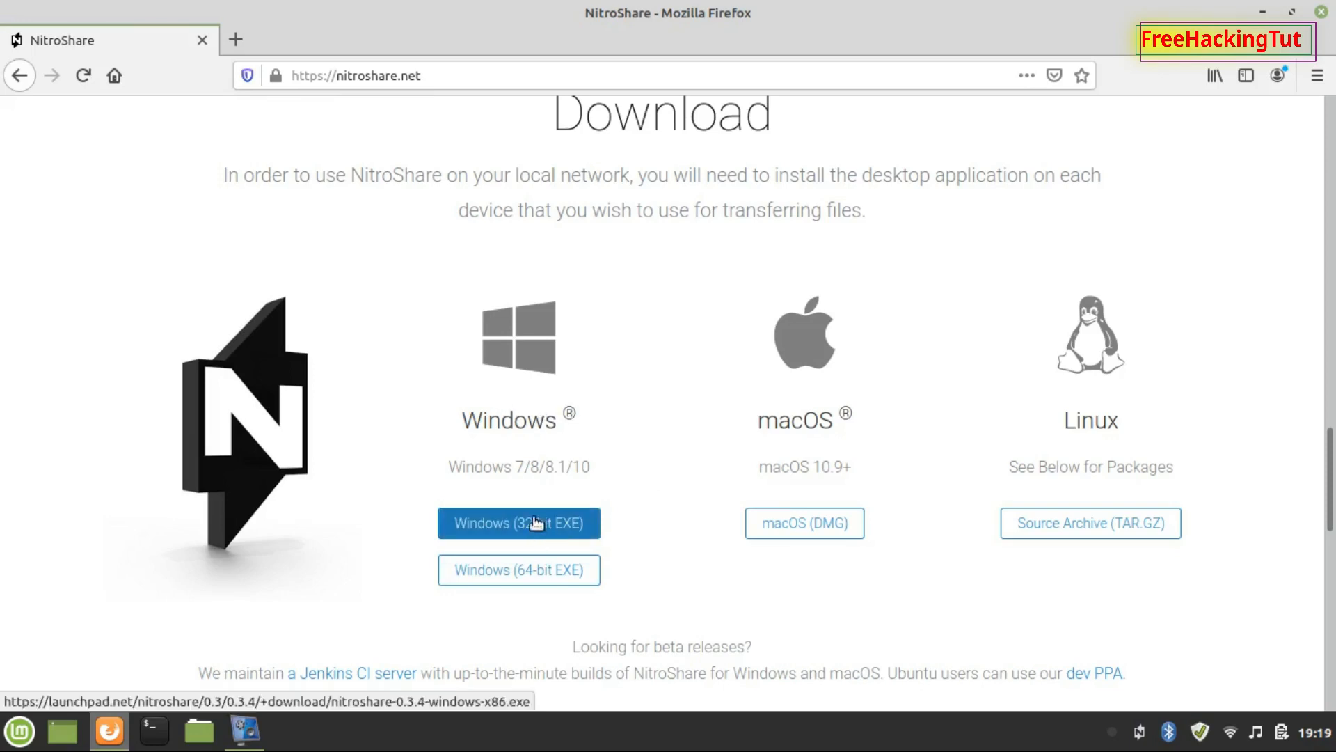
mouse_move(507, 549)
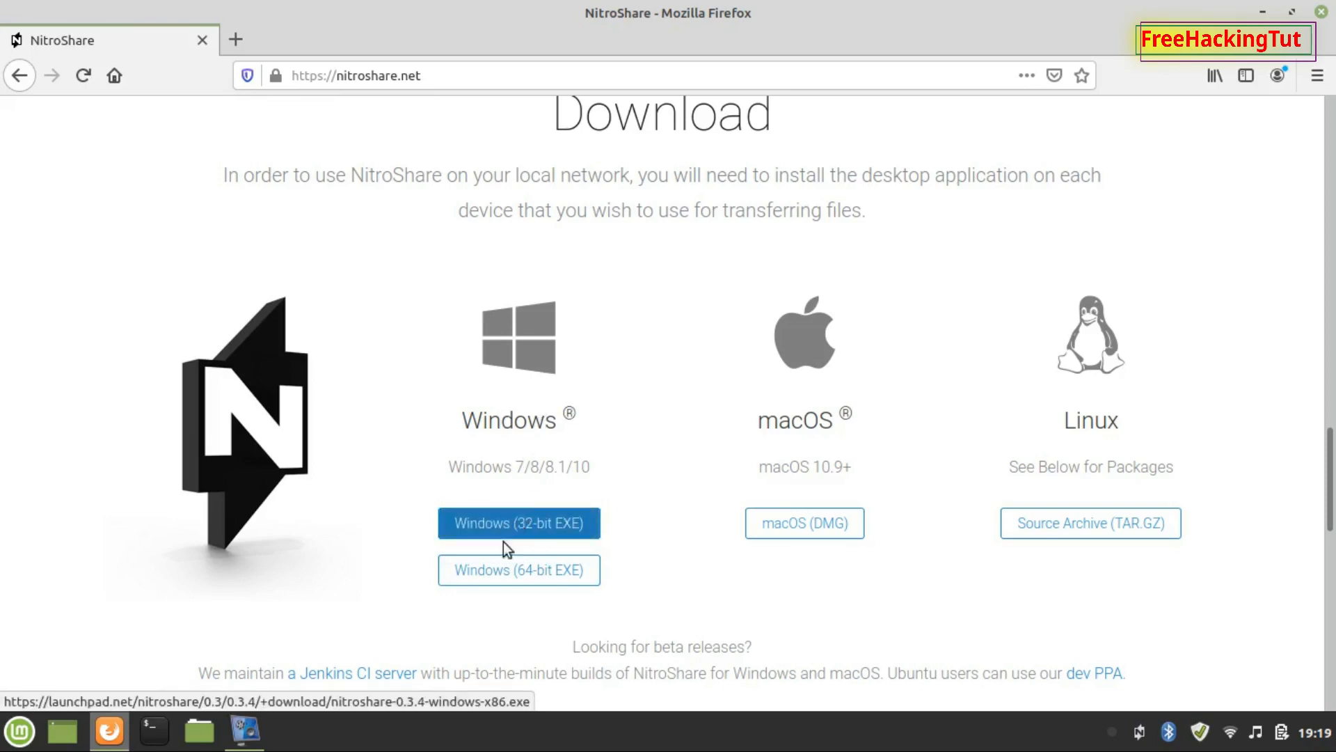
mouse_move(810, 597)
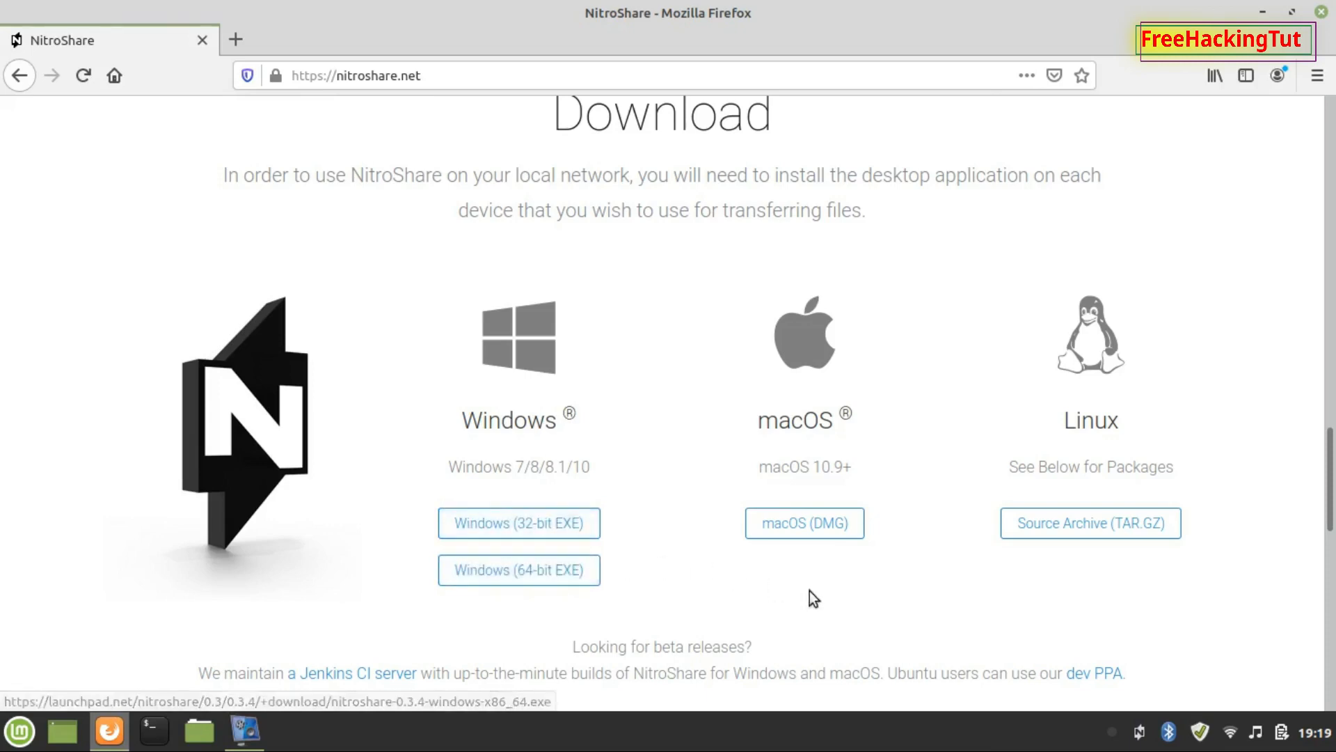
mouse_move(784, 575)
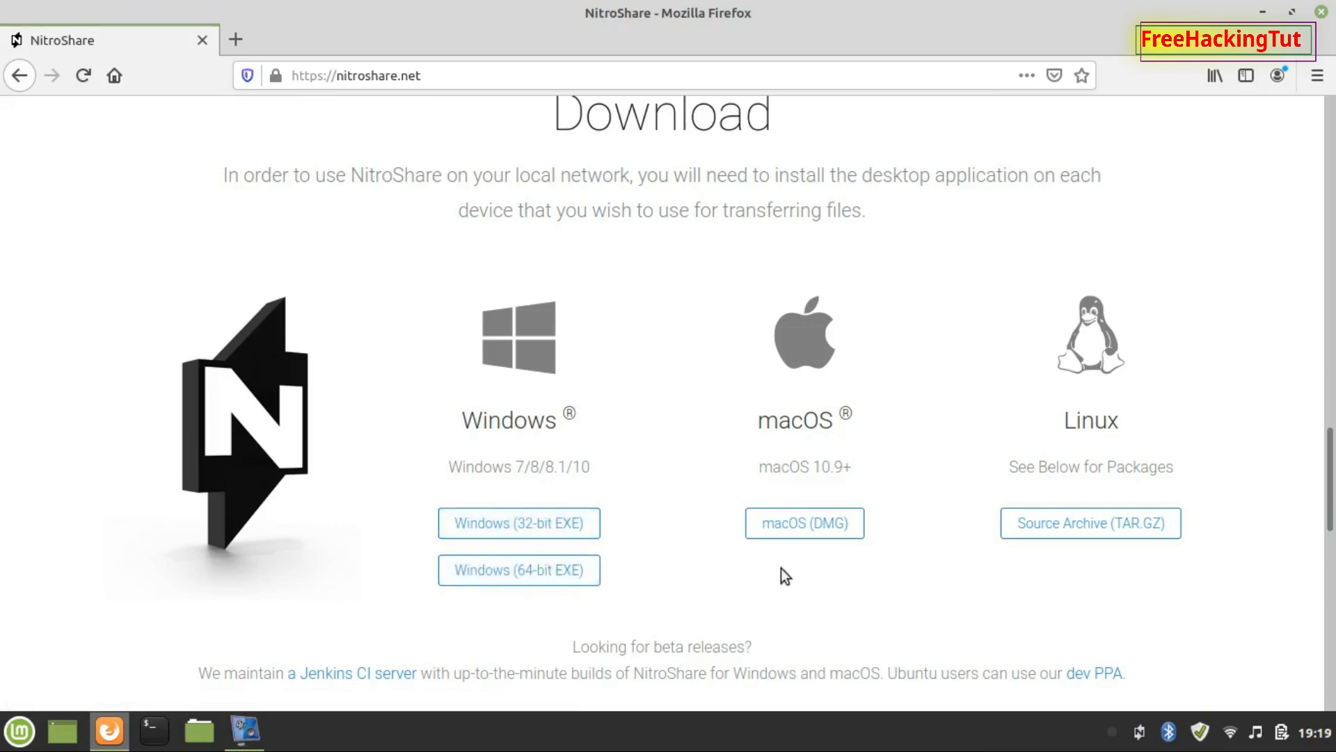
mouse_move(918, 569)
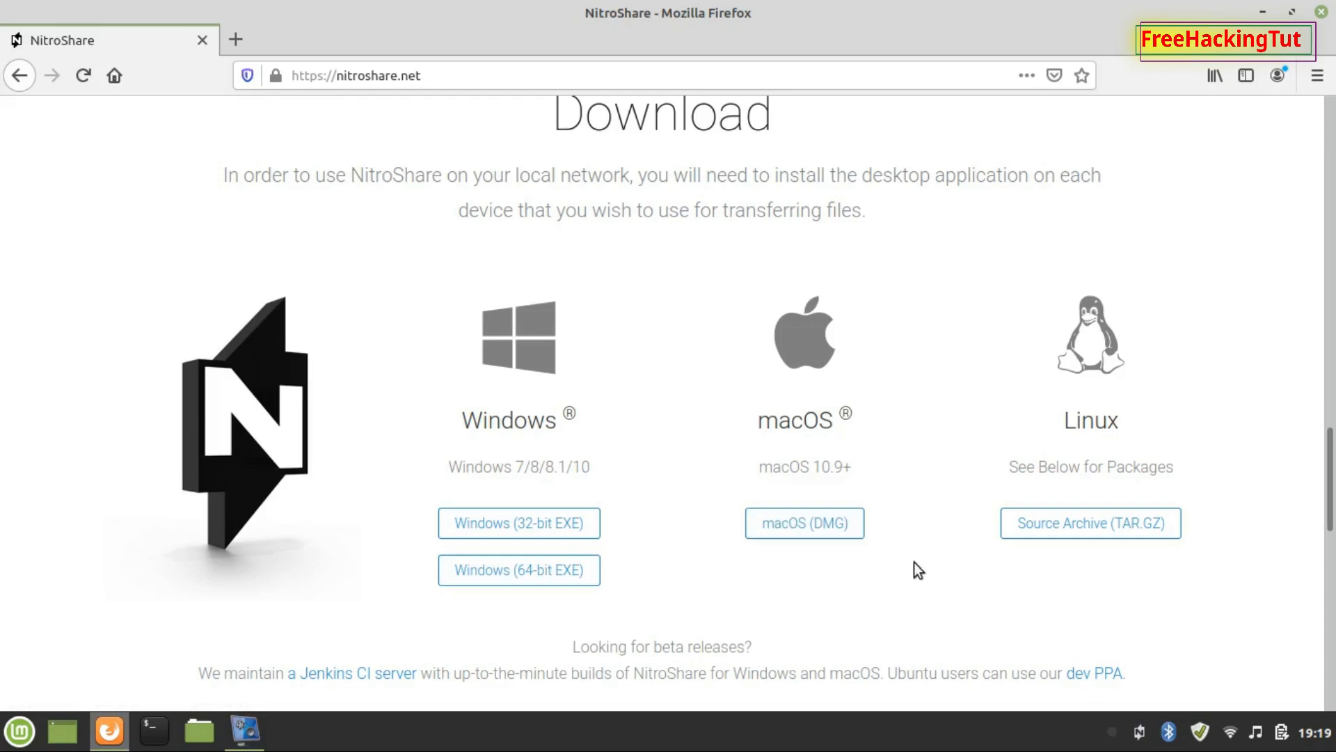
mouse_move(1086, 613)
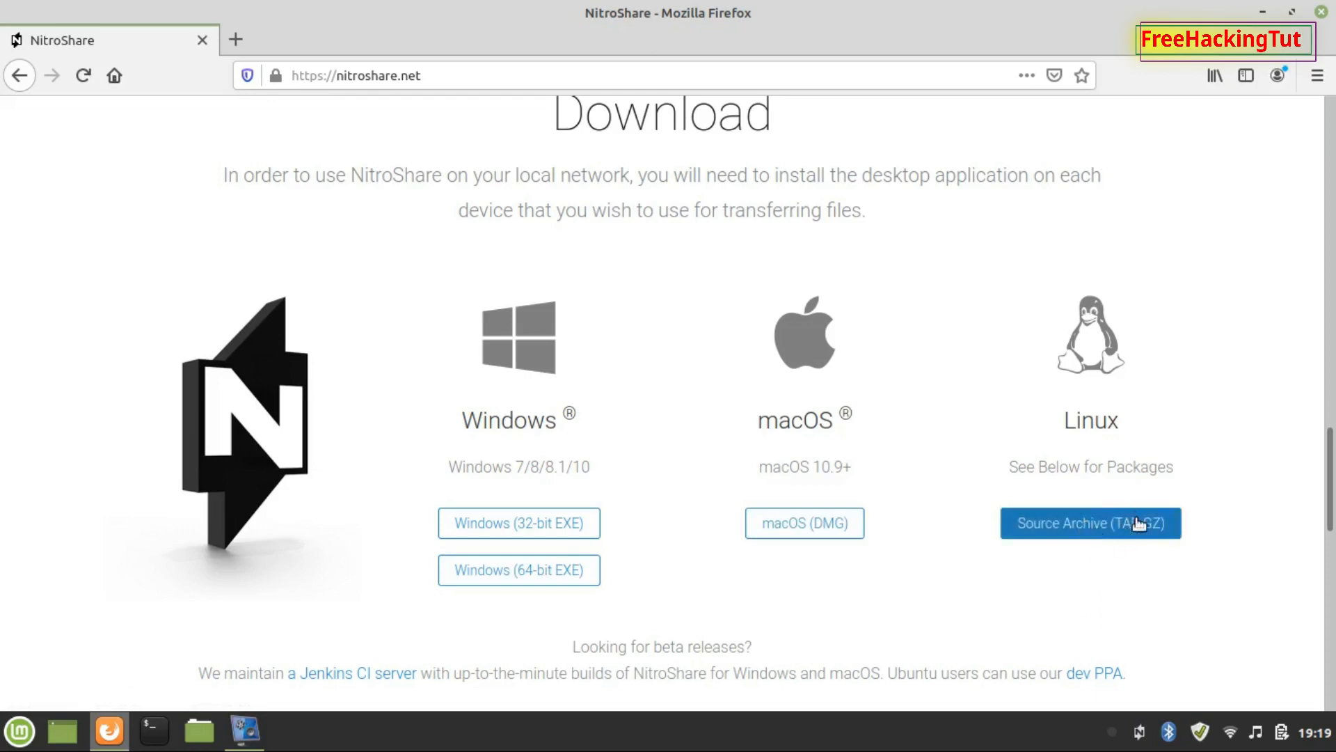
Step: Review the Ubuntu, Fedora and Arch install commands, then return to the Download section
scroll(down, 3)
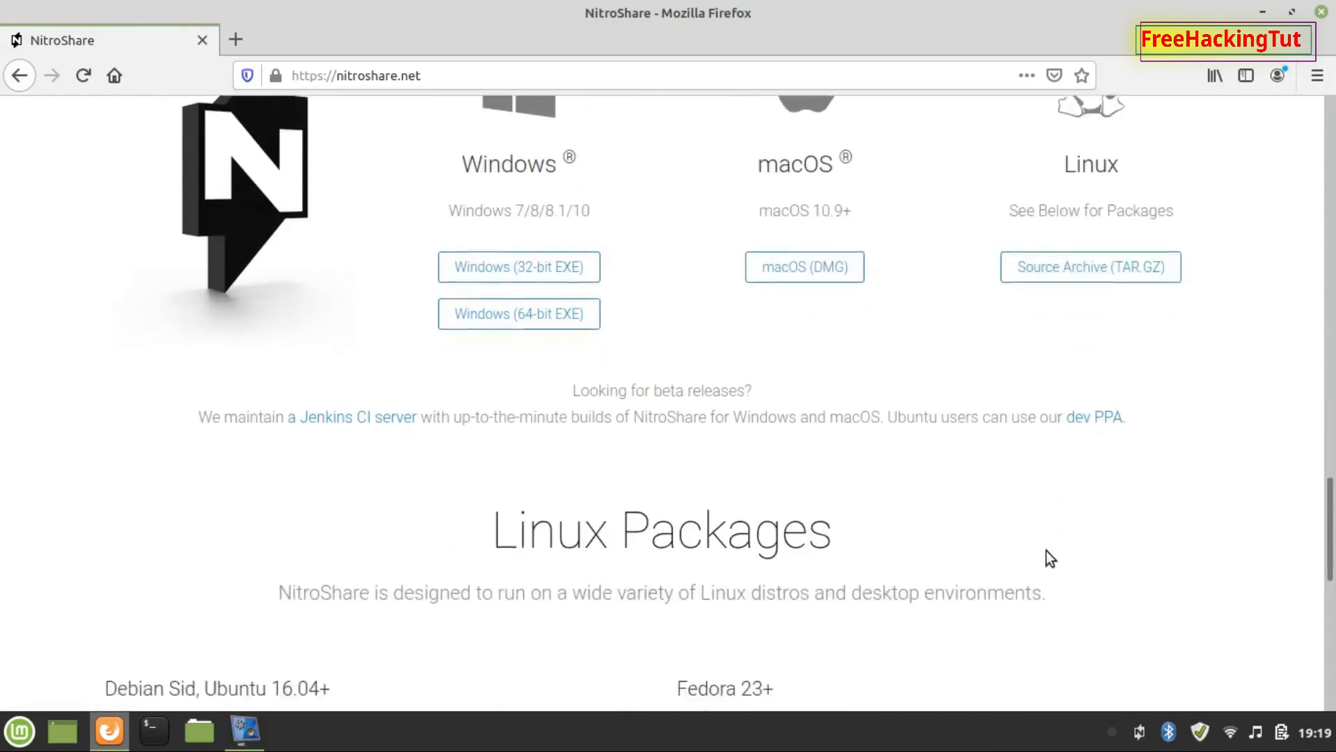
scroll(down, 3)
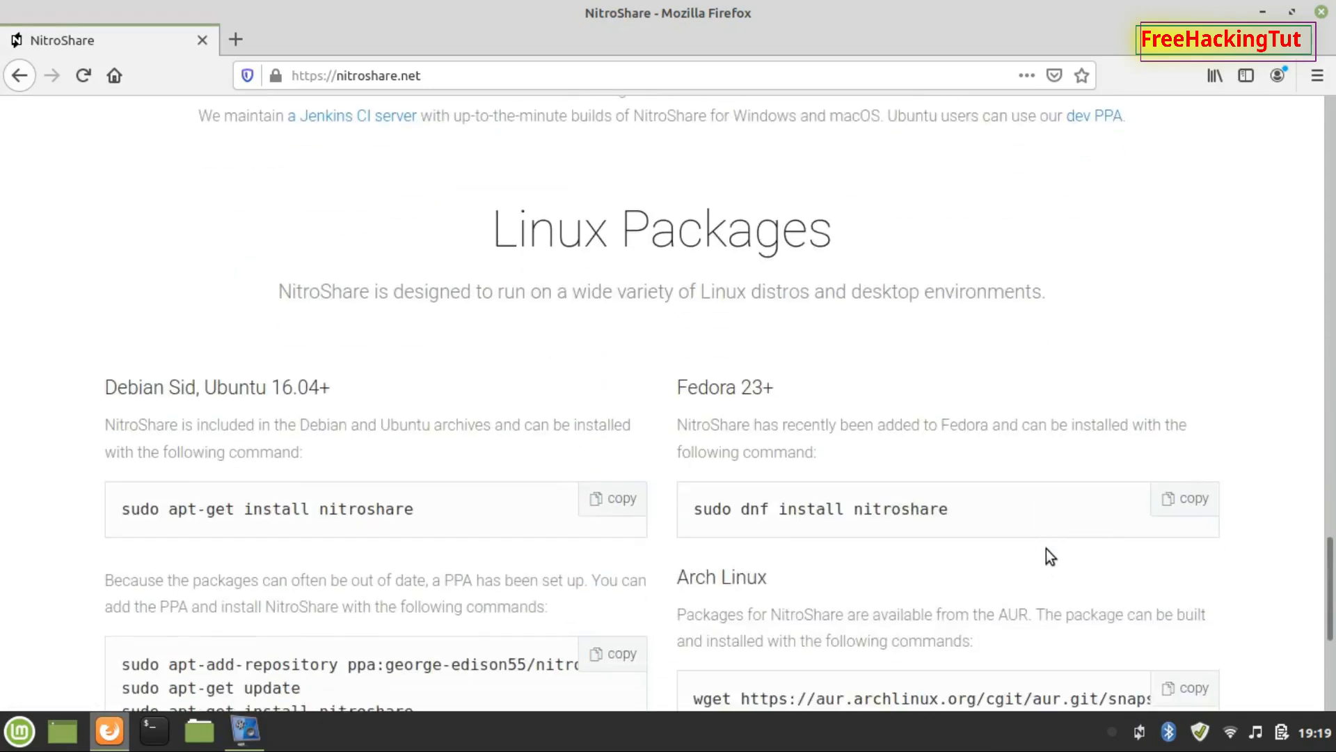
scroll(down, 3)
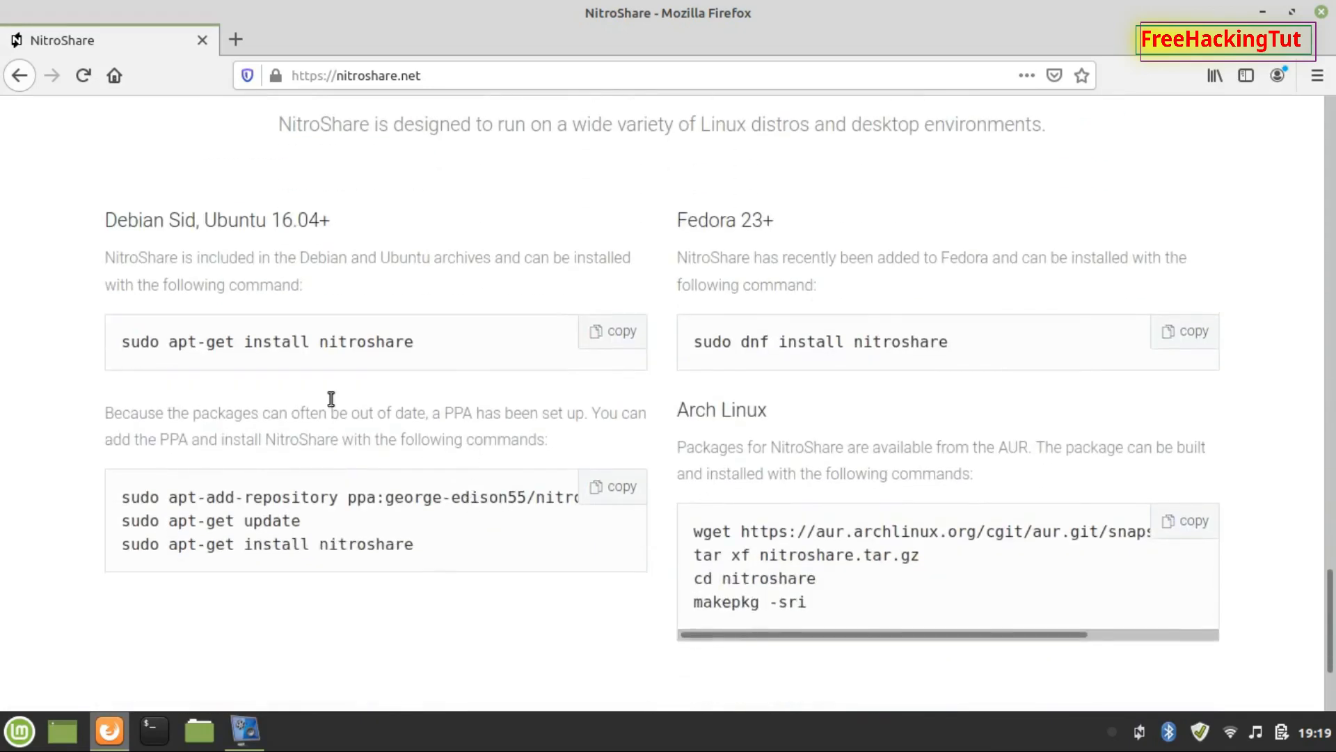
mouse_move(123, 343)
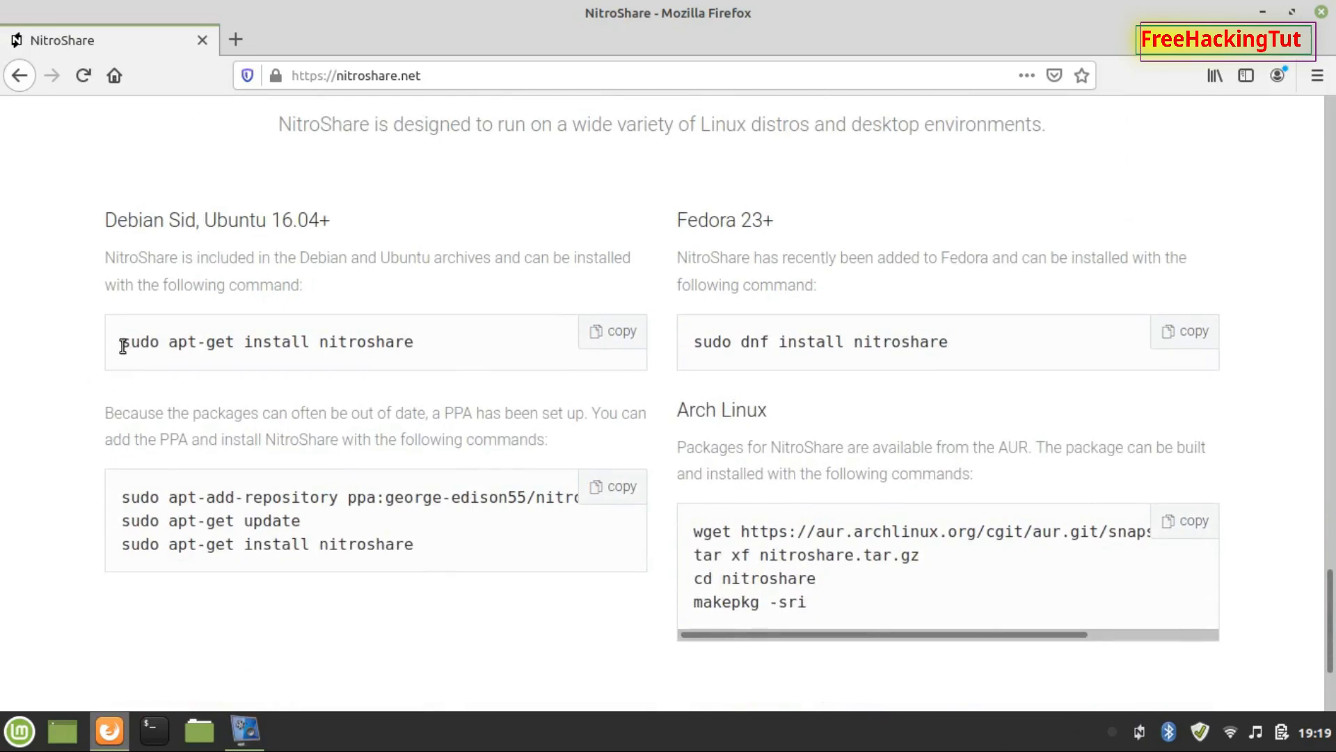
mouse_move(122, 344)
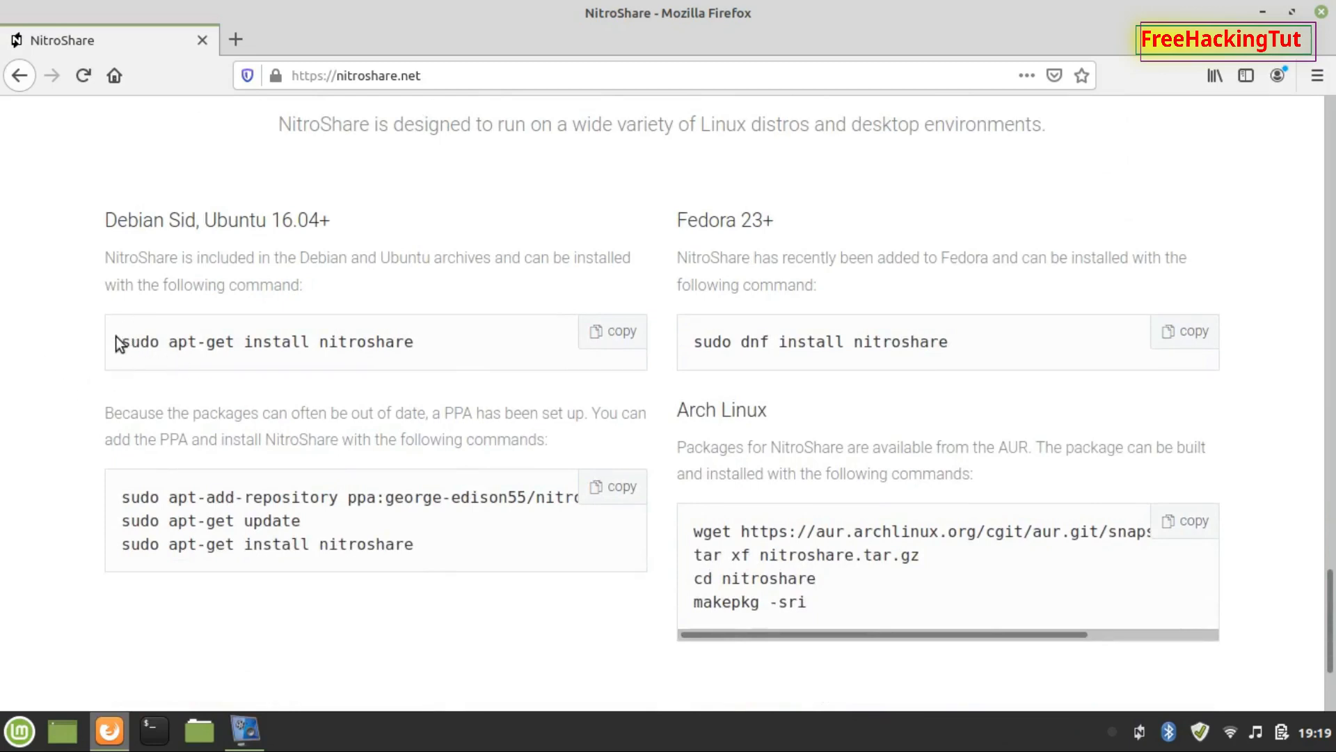
mouse_move(133, 350)
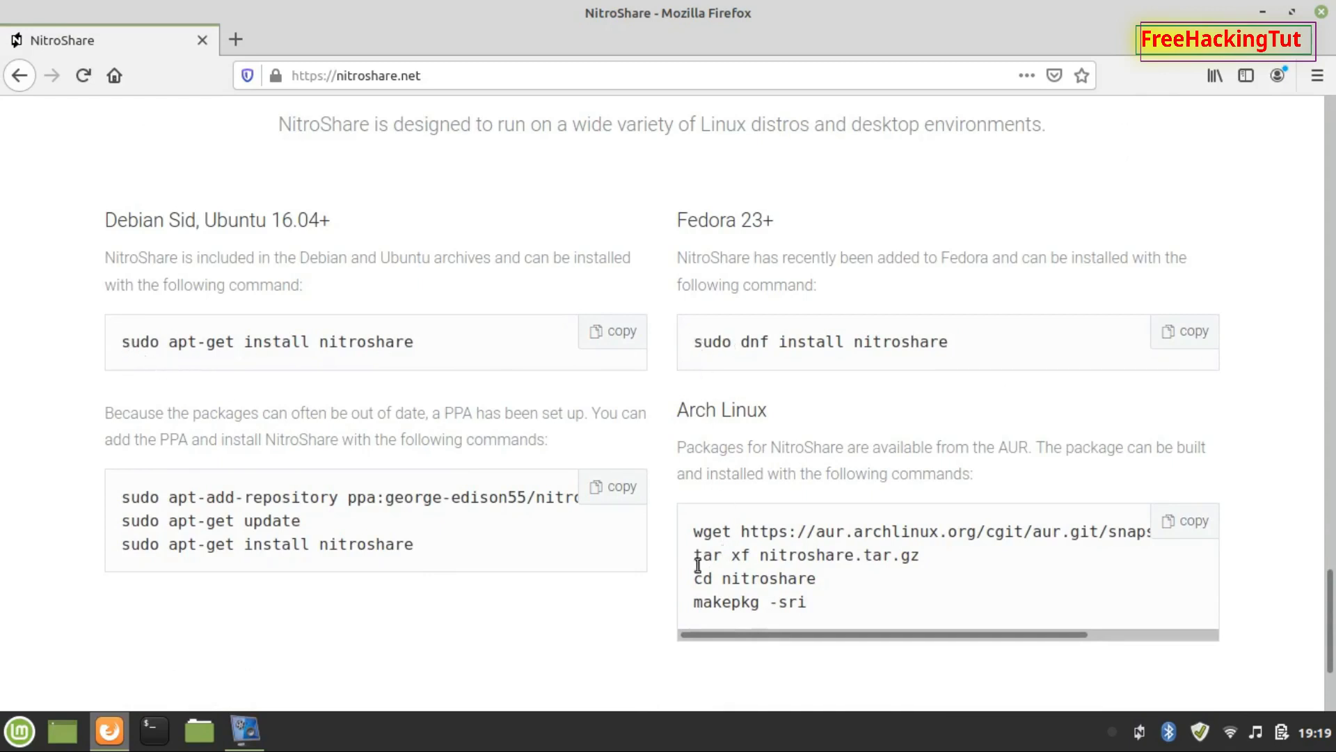
scroll(up, 3)
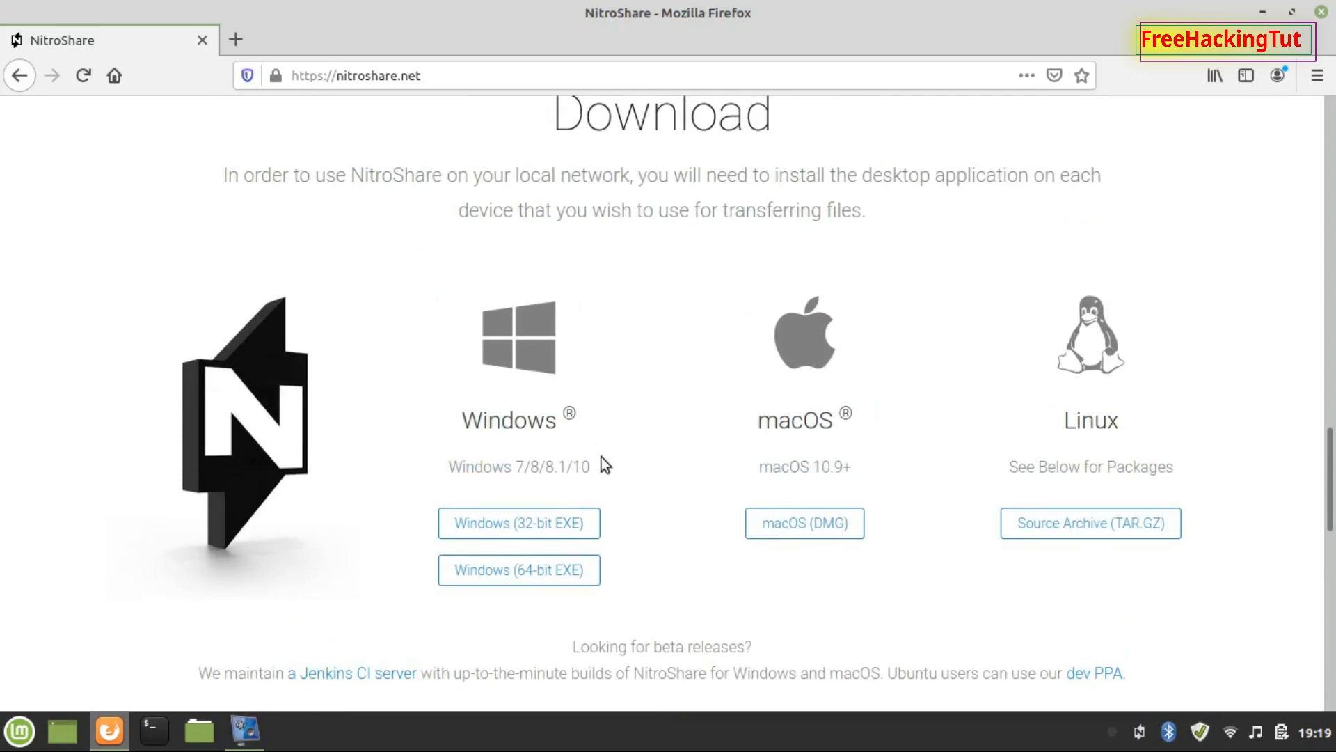
mouse_move(626, 473)
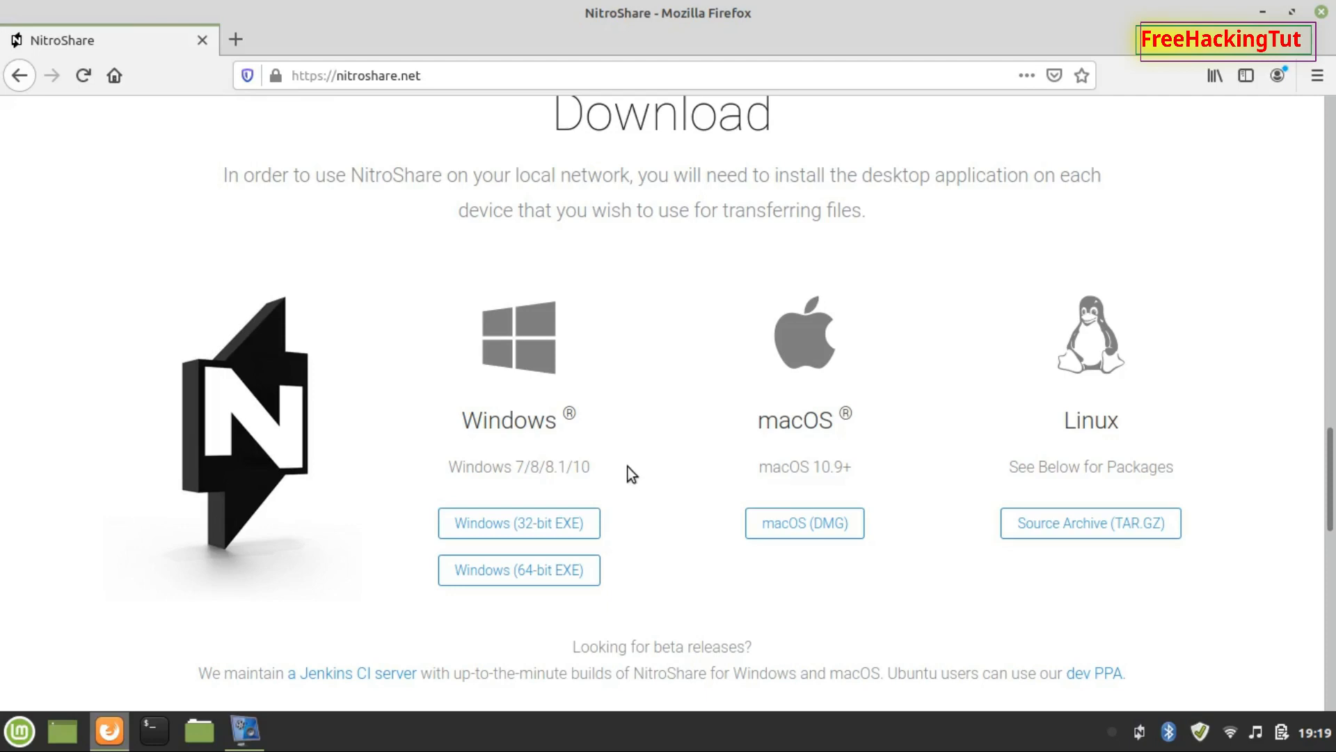
mouse_move(639, 472)
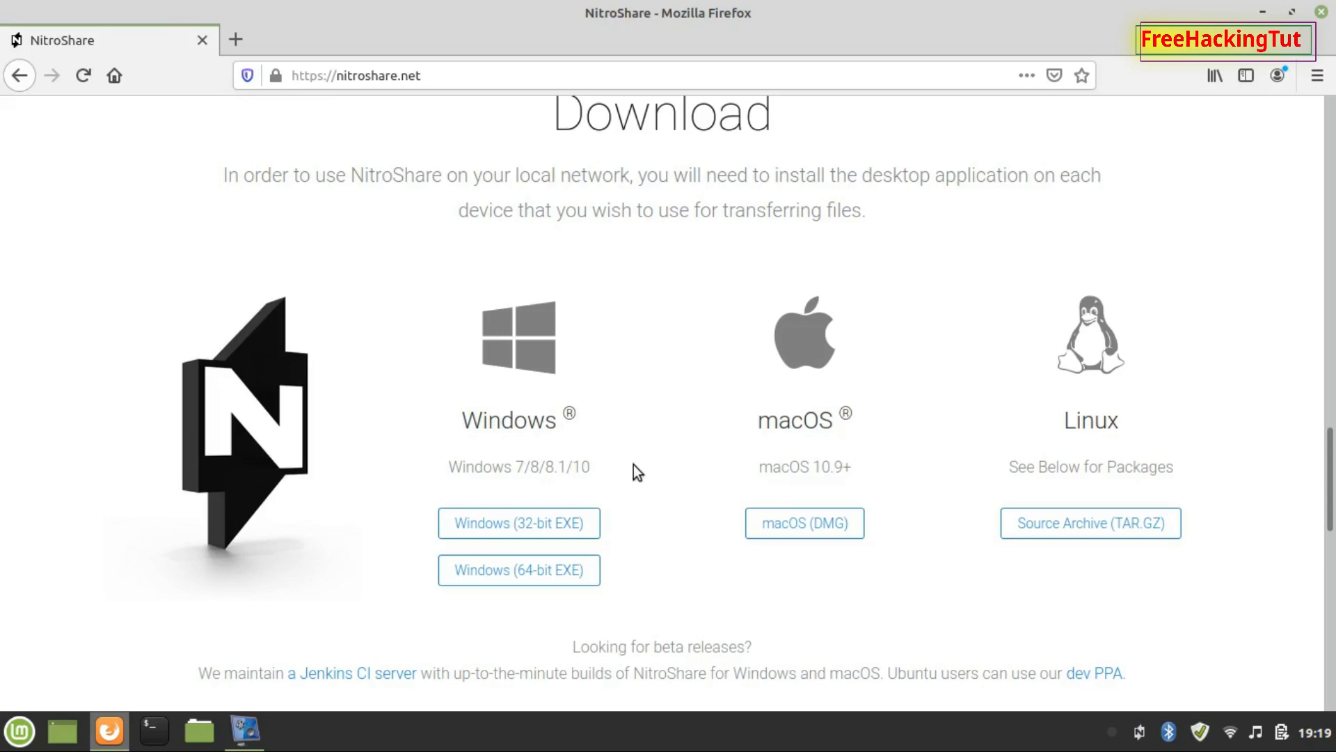
mouse_move(1319, 12)
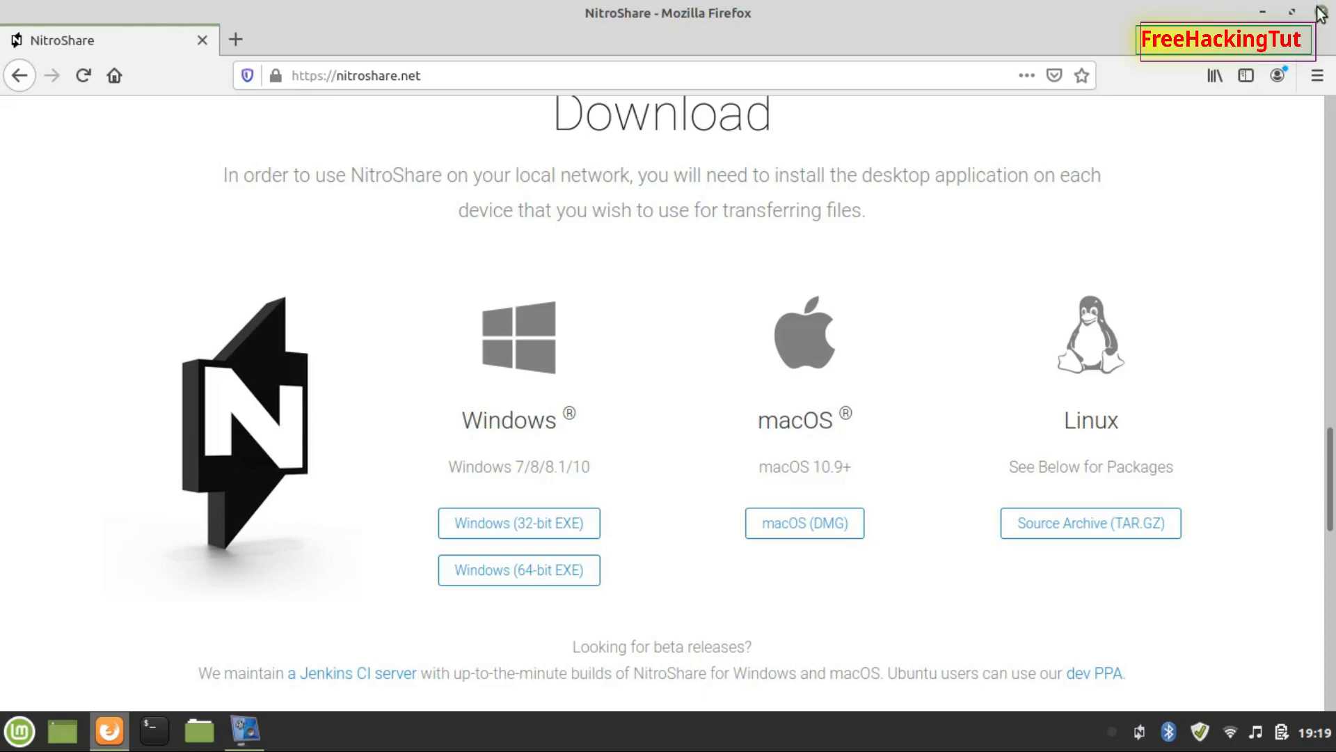
Step: Close Firefox and search the Mint applications menu for NitroShare
click(18, 730)
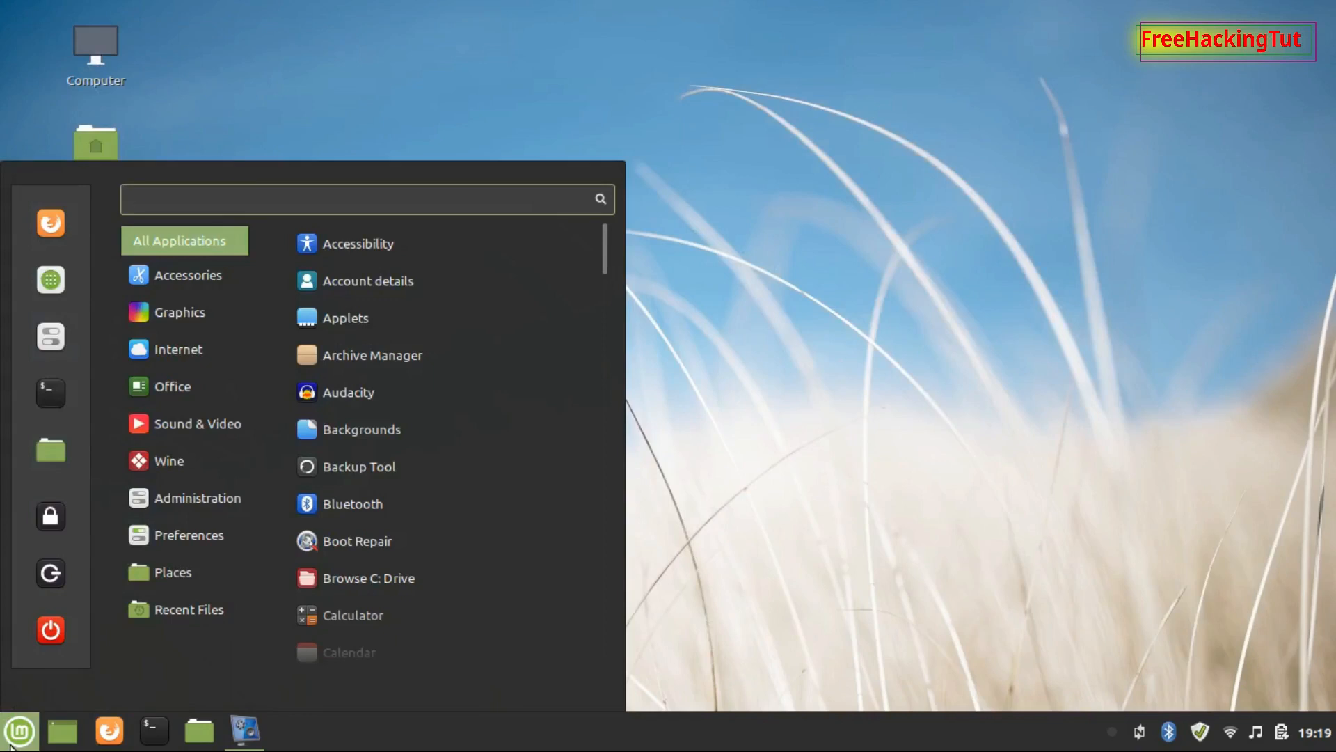
click(366, 199)
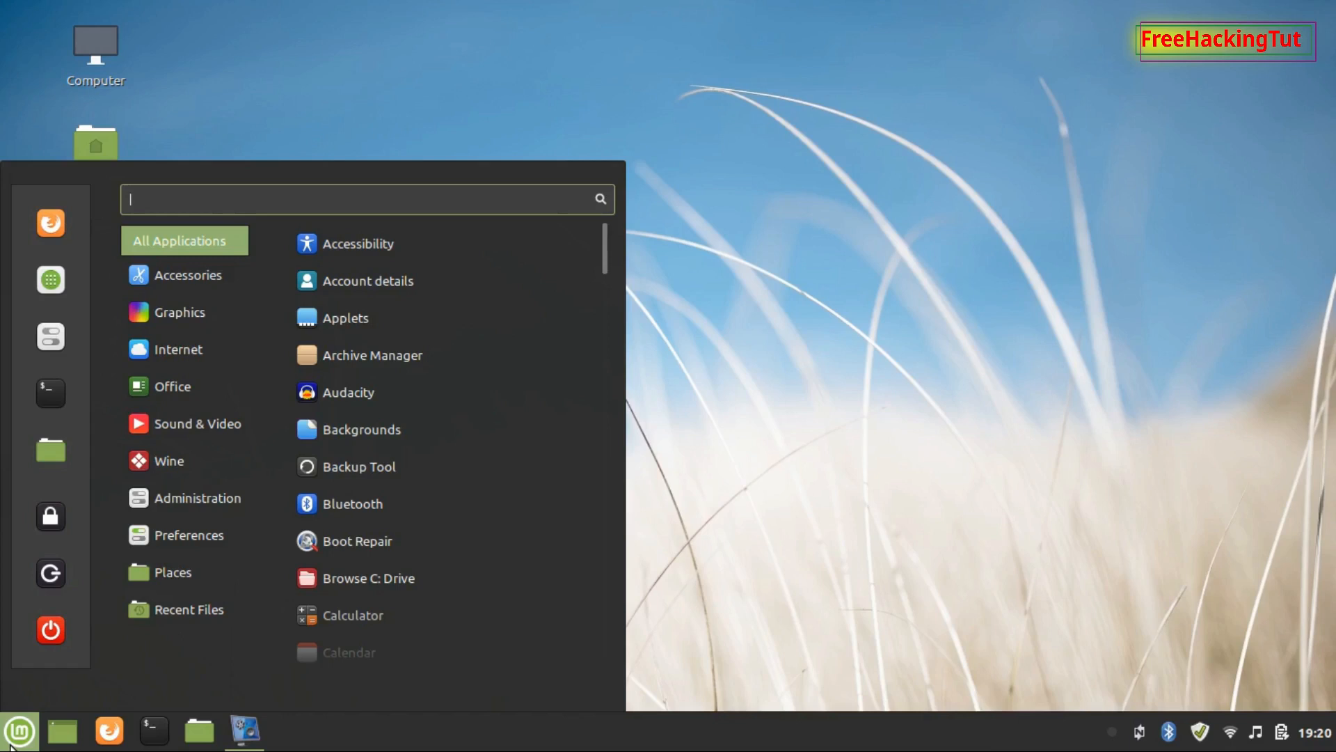
text(n)
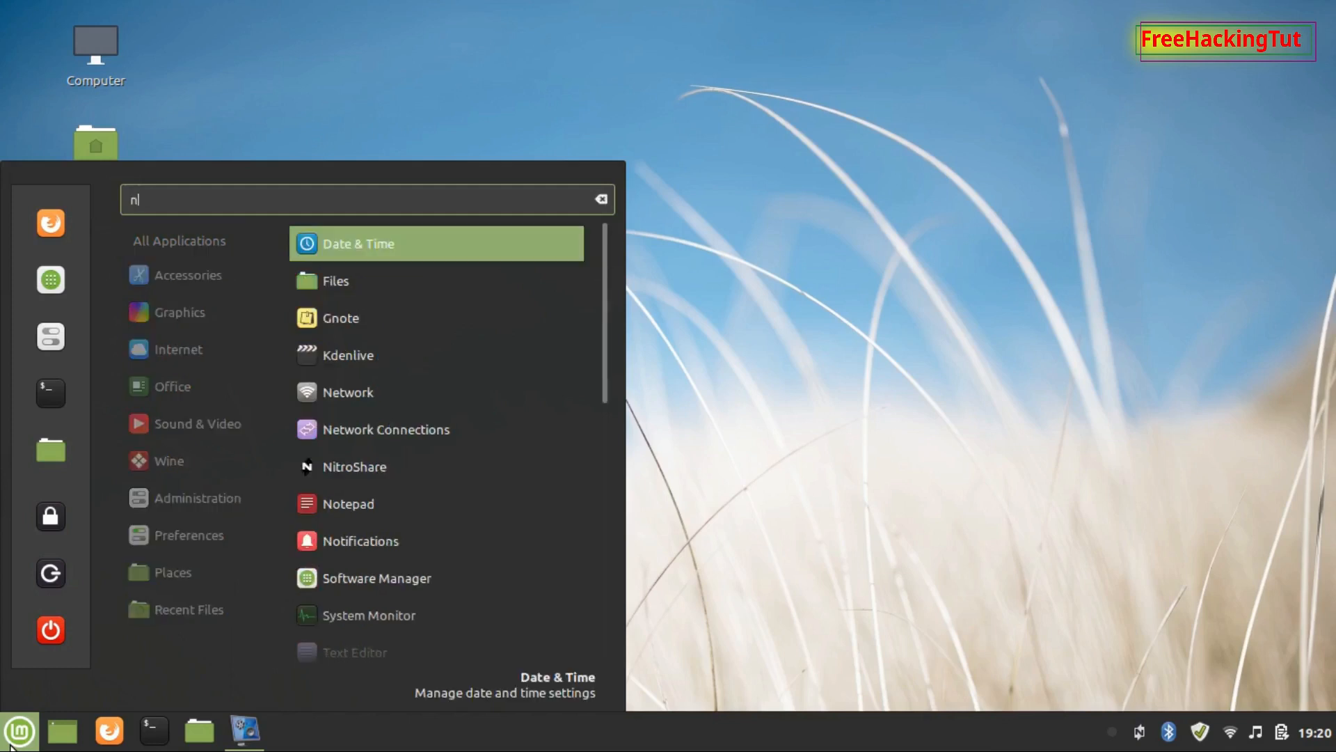
text(et)
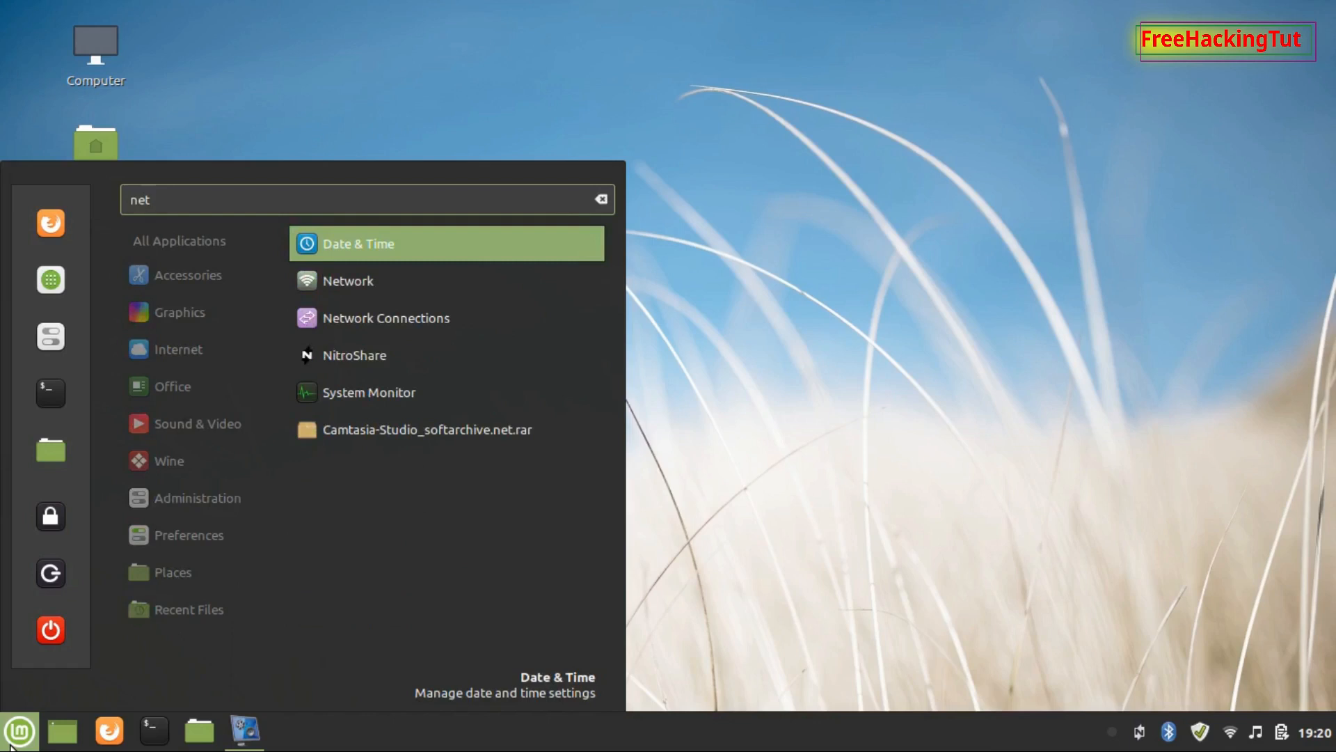
key(BackSpace)
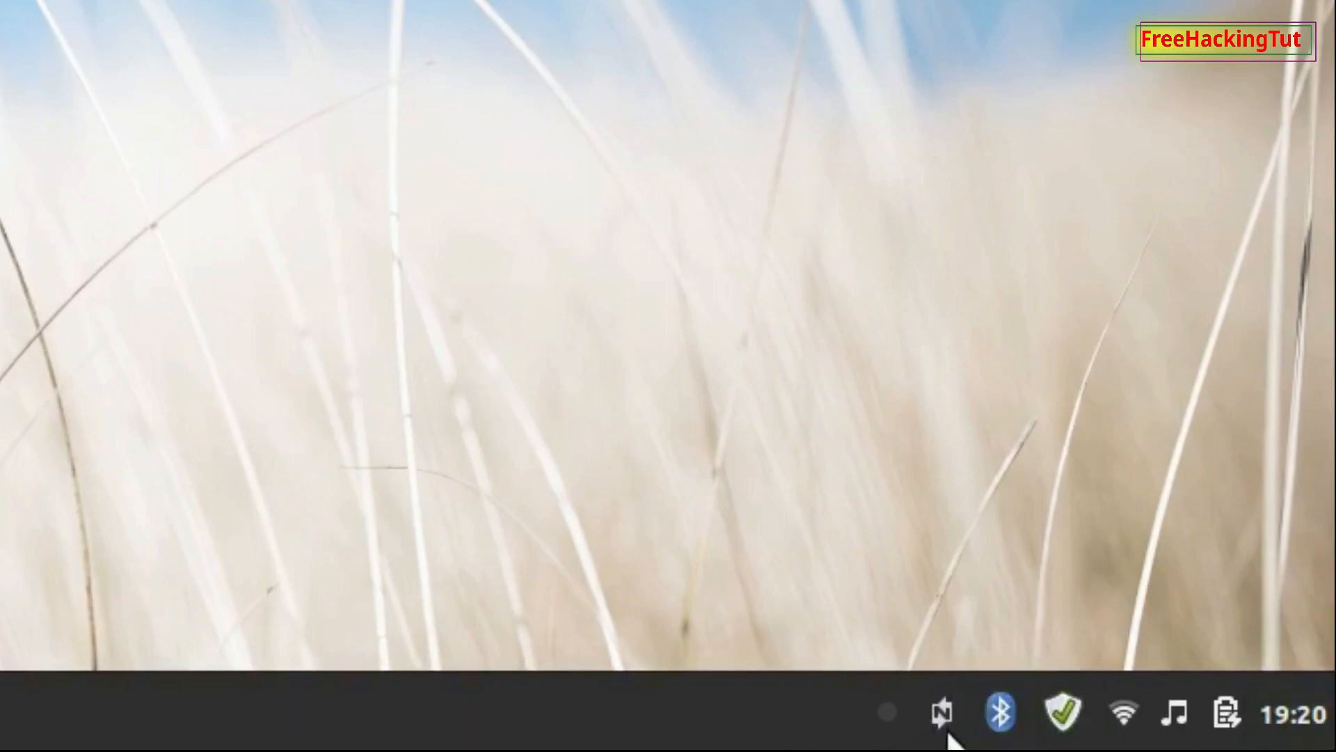
mouse_move(946, 734)
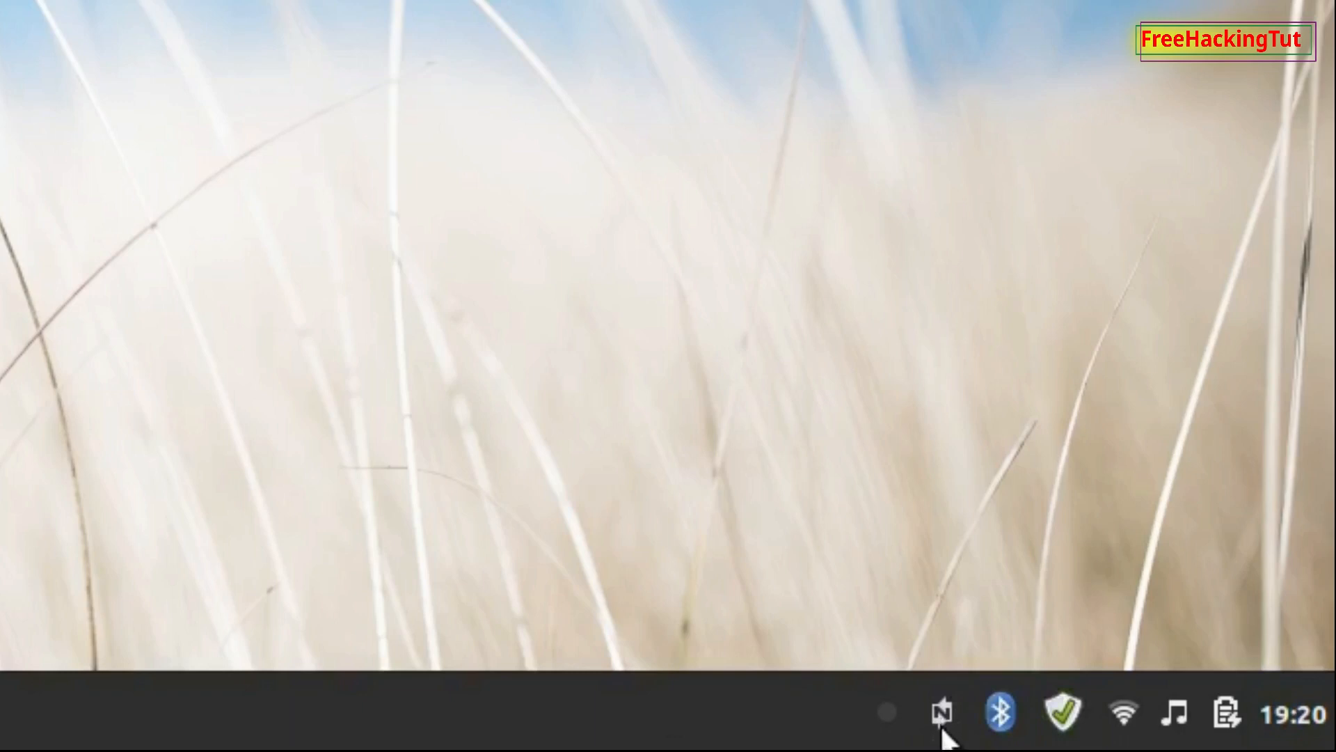
mouse_move(947, 734)
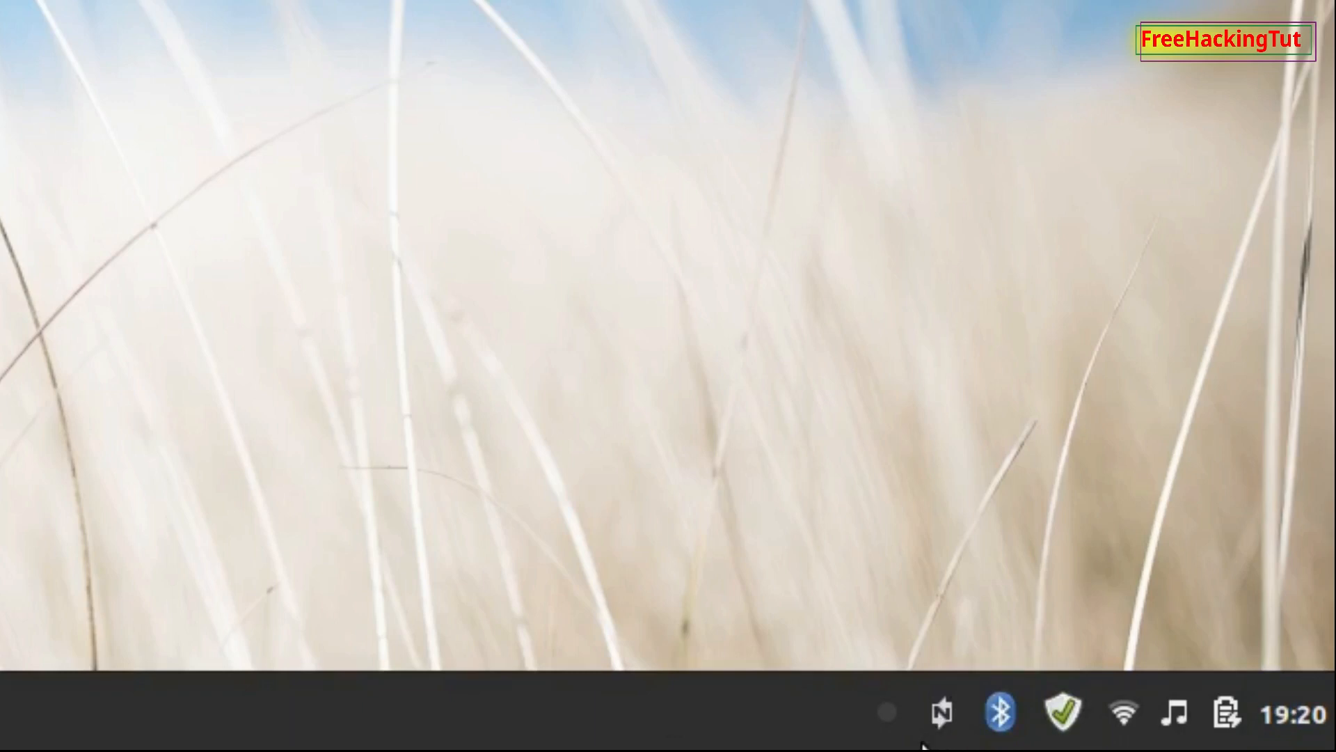
mouse_move(943, 724)
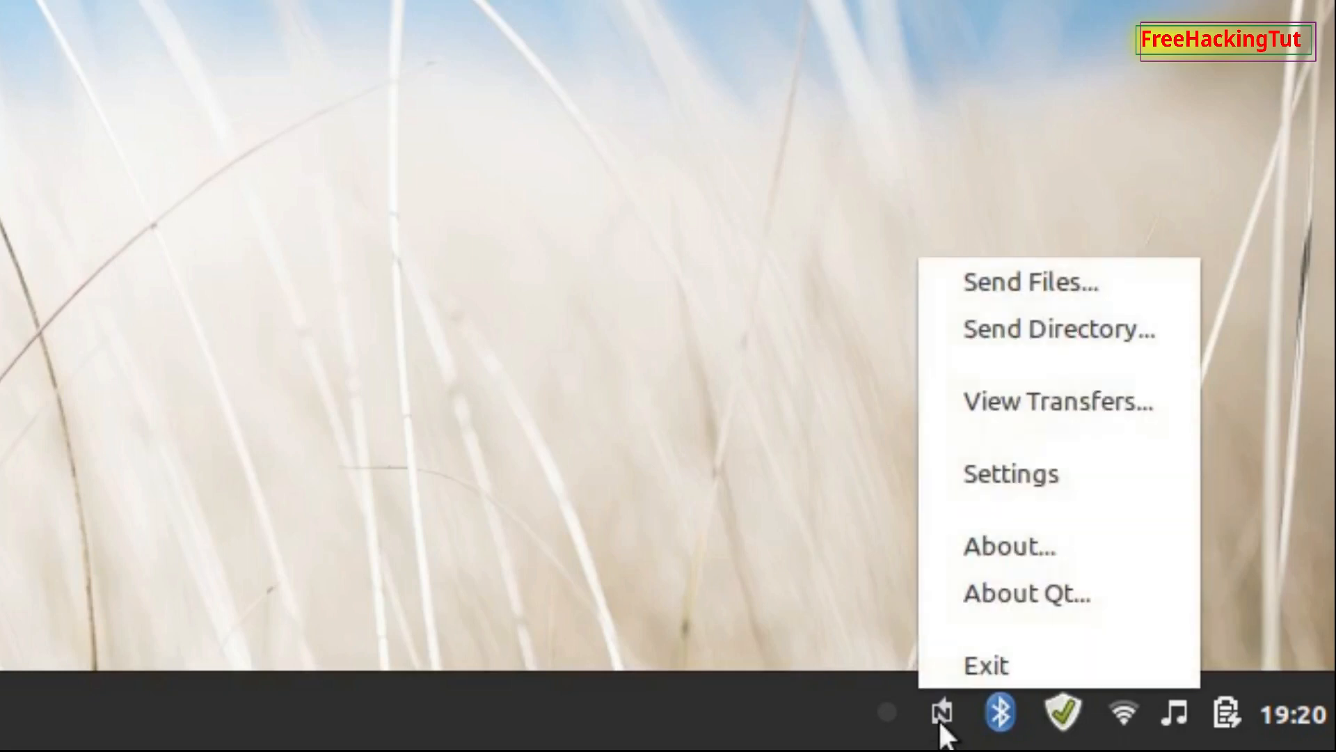
mouse_move(1058, 283)
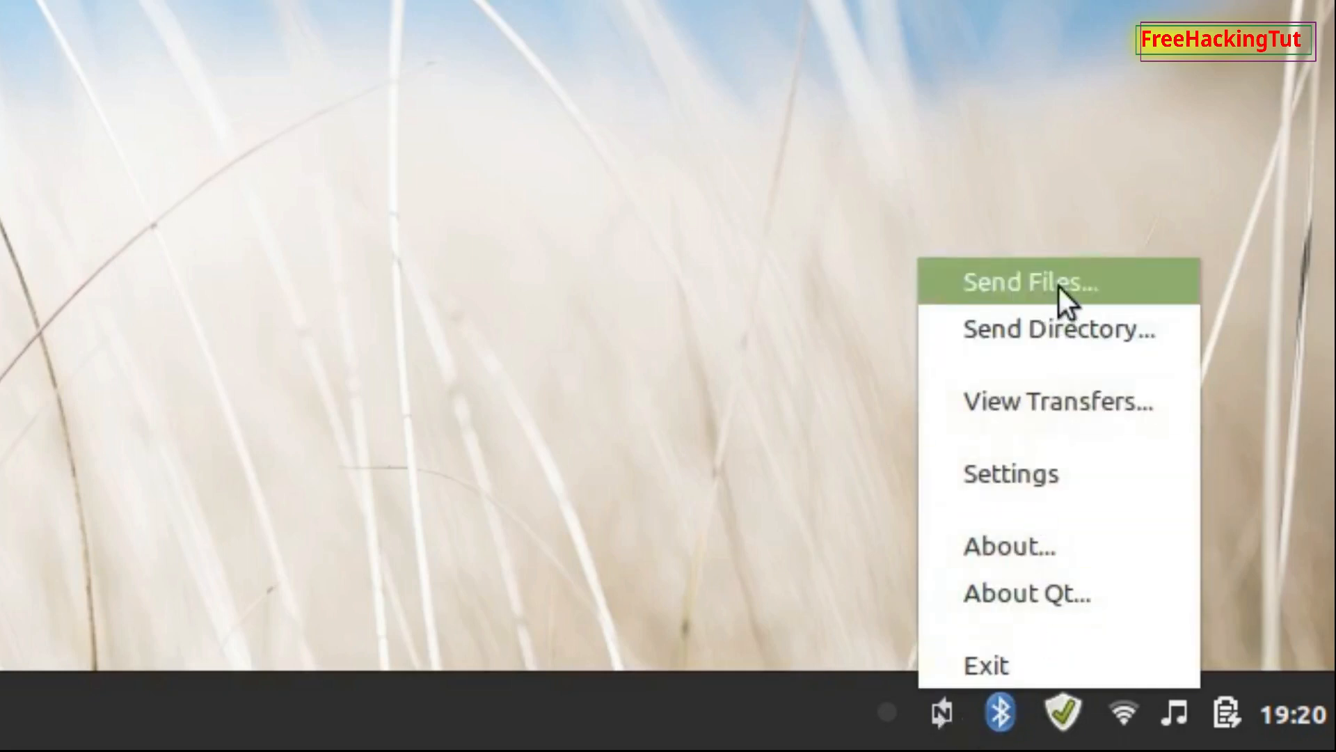
mouse_move(1104, 306)
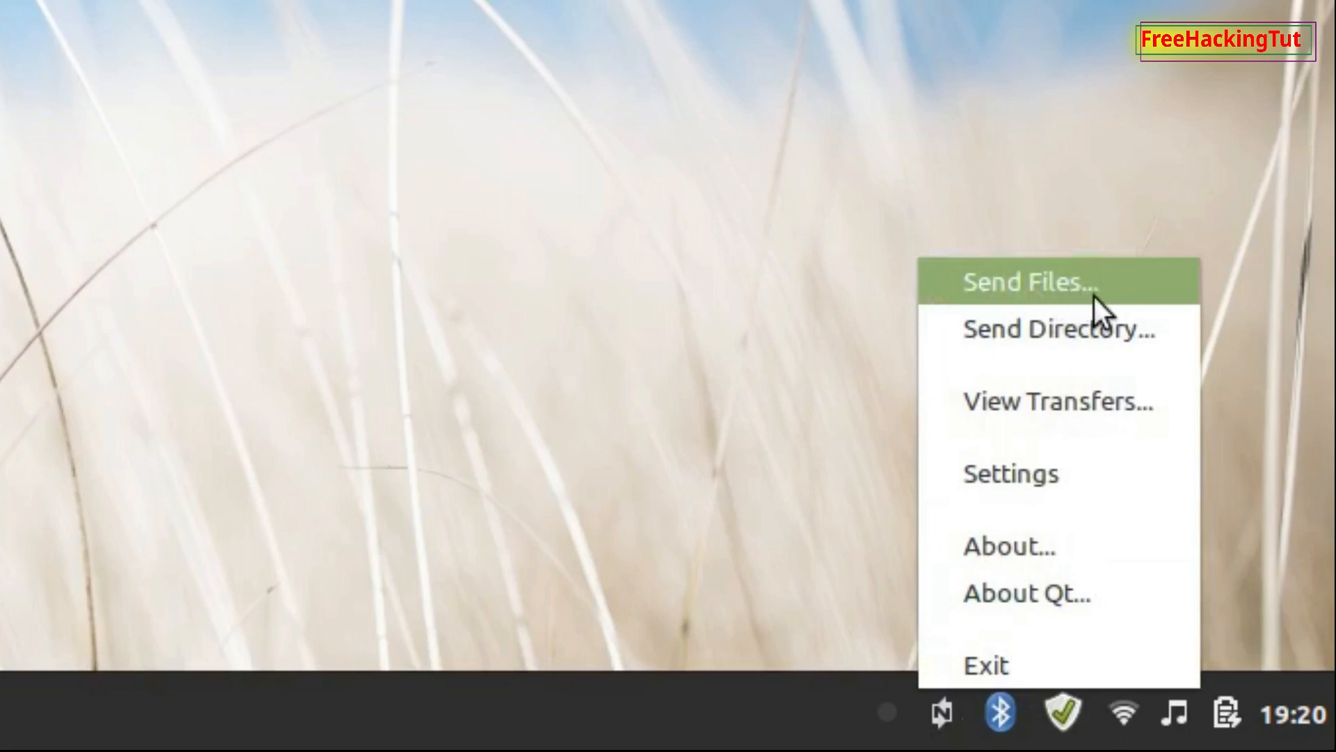
mouse_move(1056, 330)
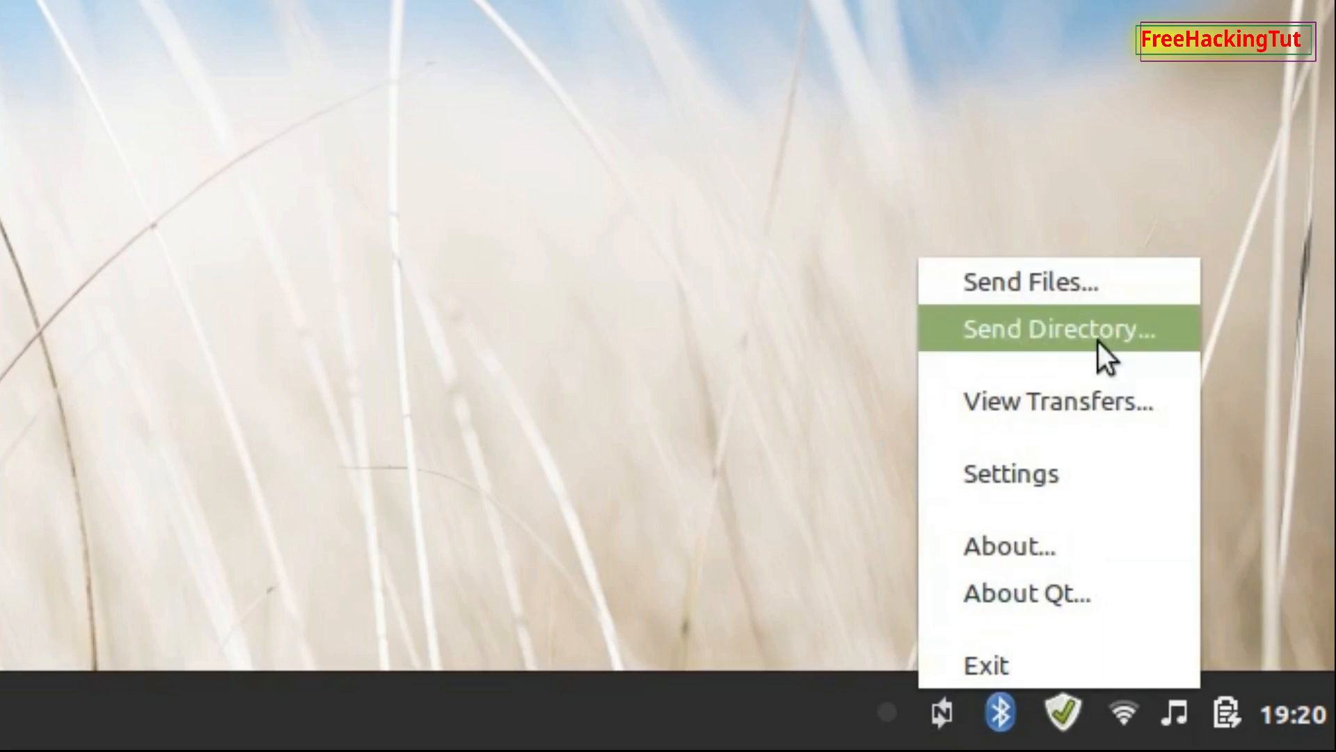
mouse_move(1108, 357)
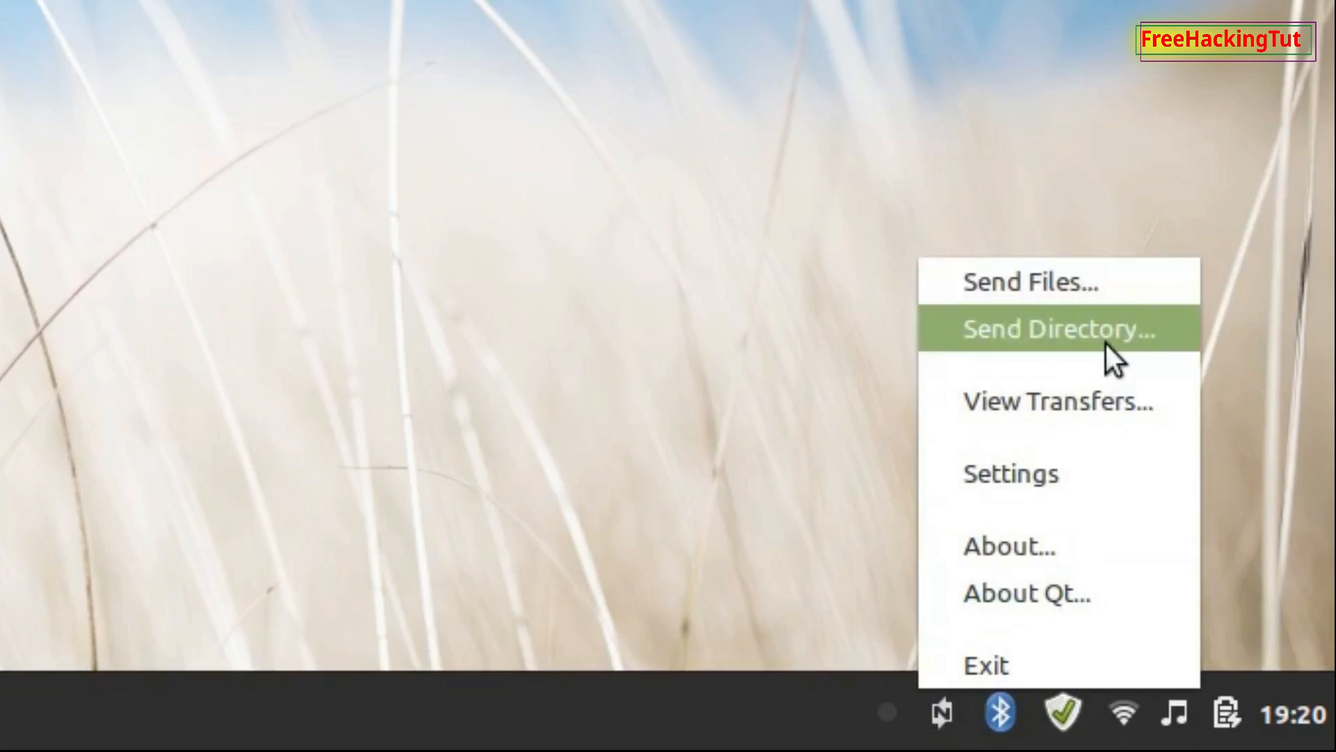
mouse_move(1031, 281)
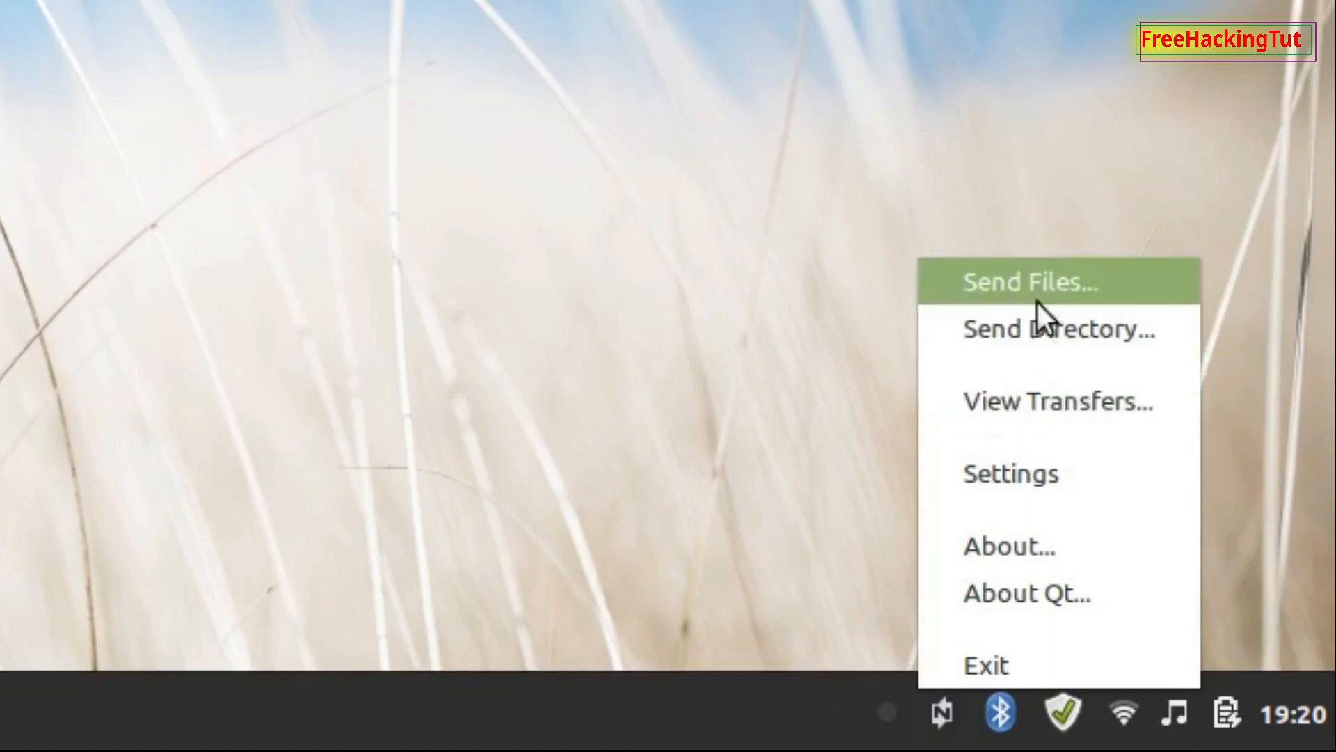
mouse_move(1063, 302)
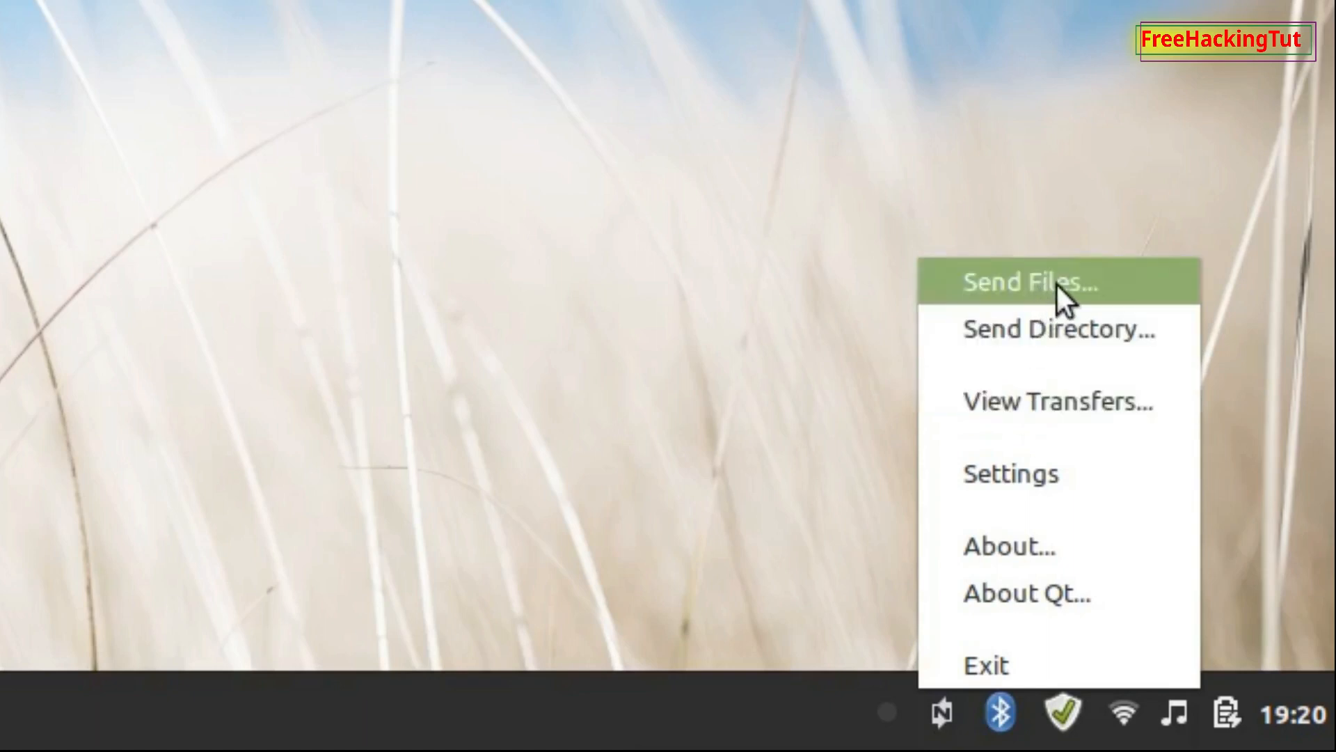
Step: Choose ANDROIDUN.mpg on the Desktop in the Send Files dialog
click(1026, 281)
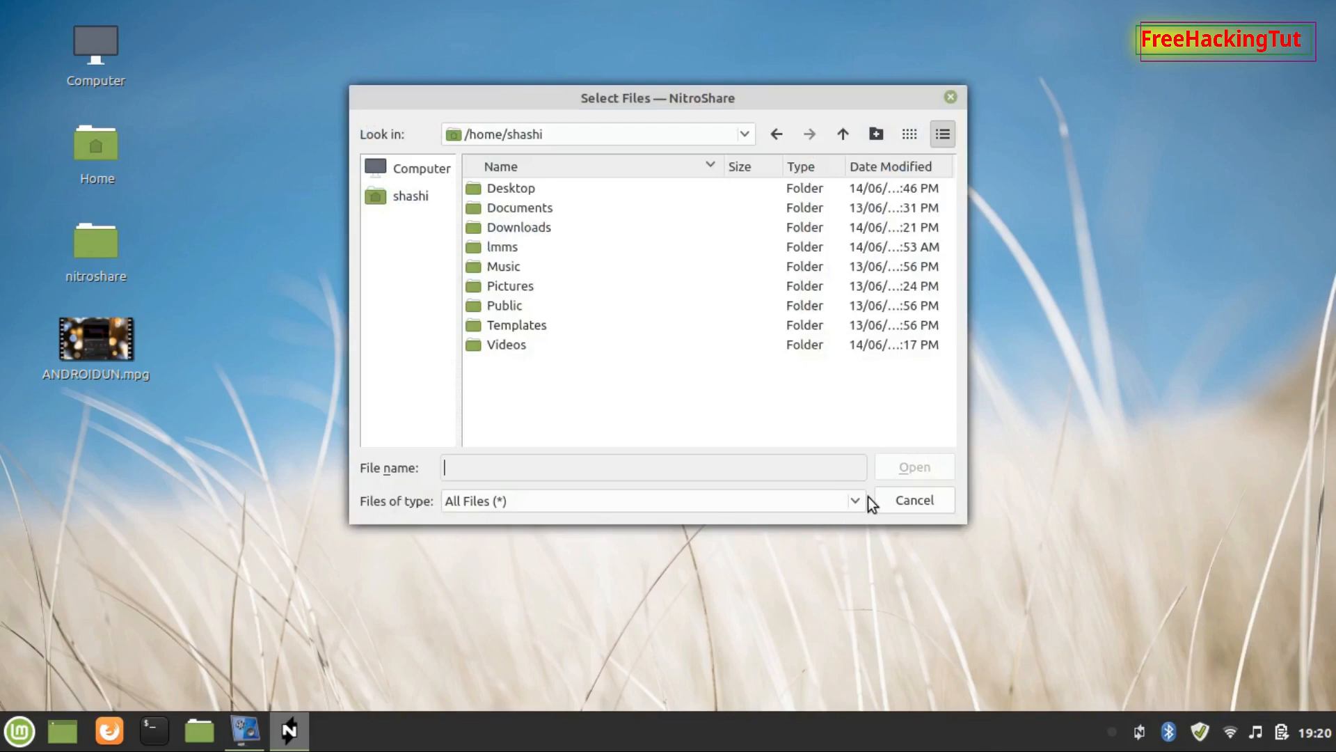
double_click(511, 188)
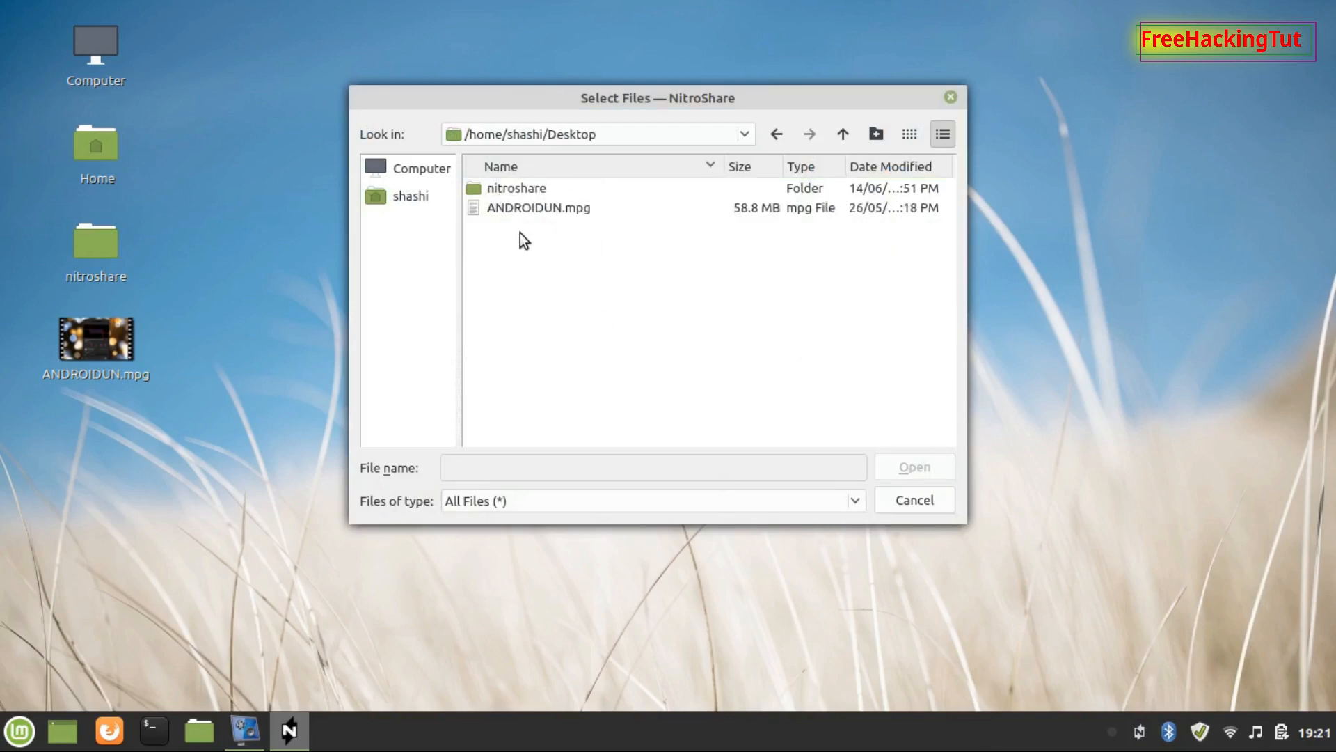
click(537, 208)
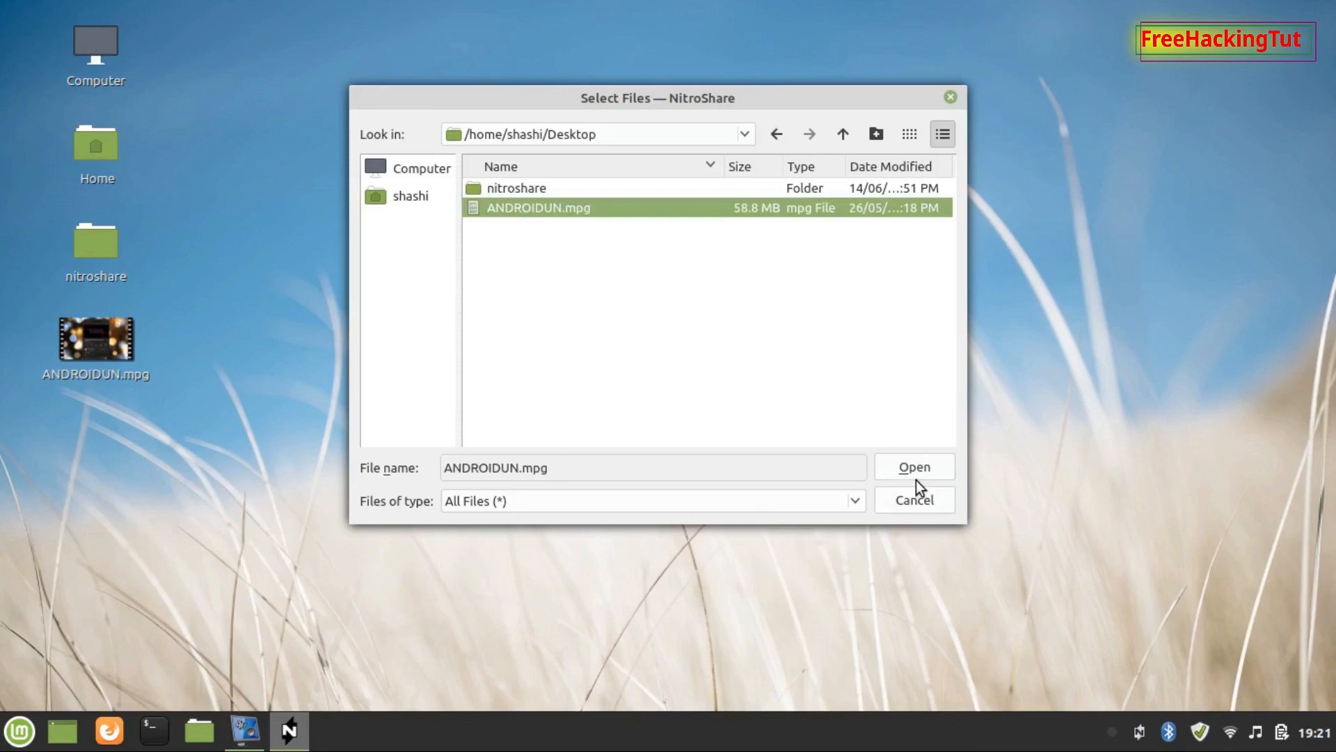
Step: Confirm the video and send it to the w7-PC device
click(913, 466)
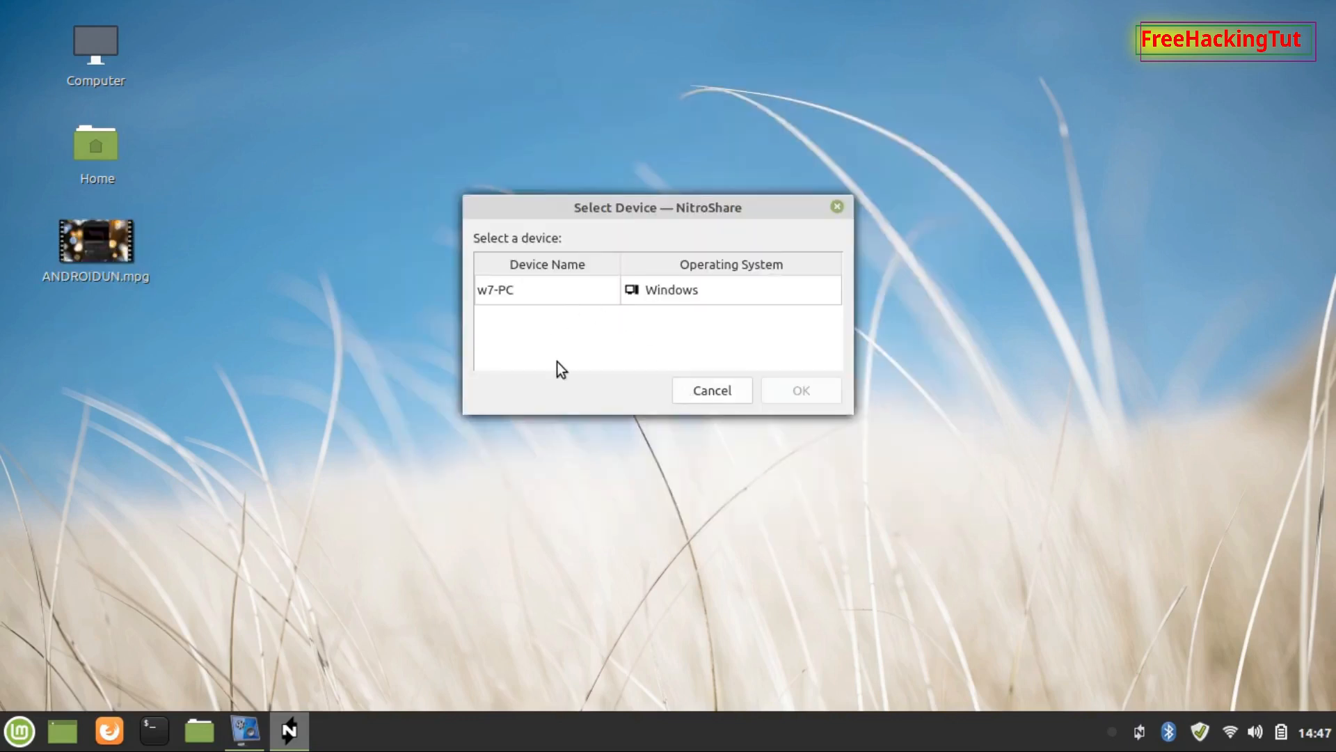
mouse_move(576, 357)
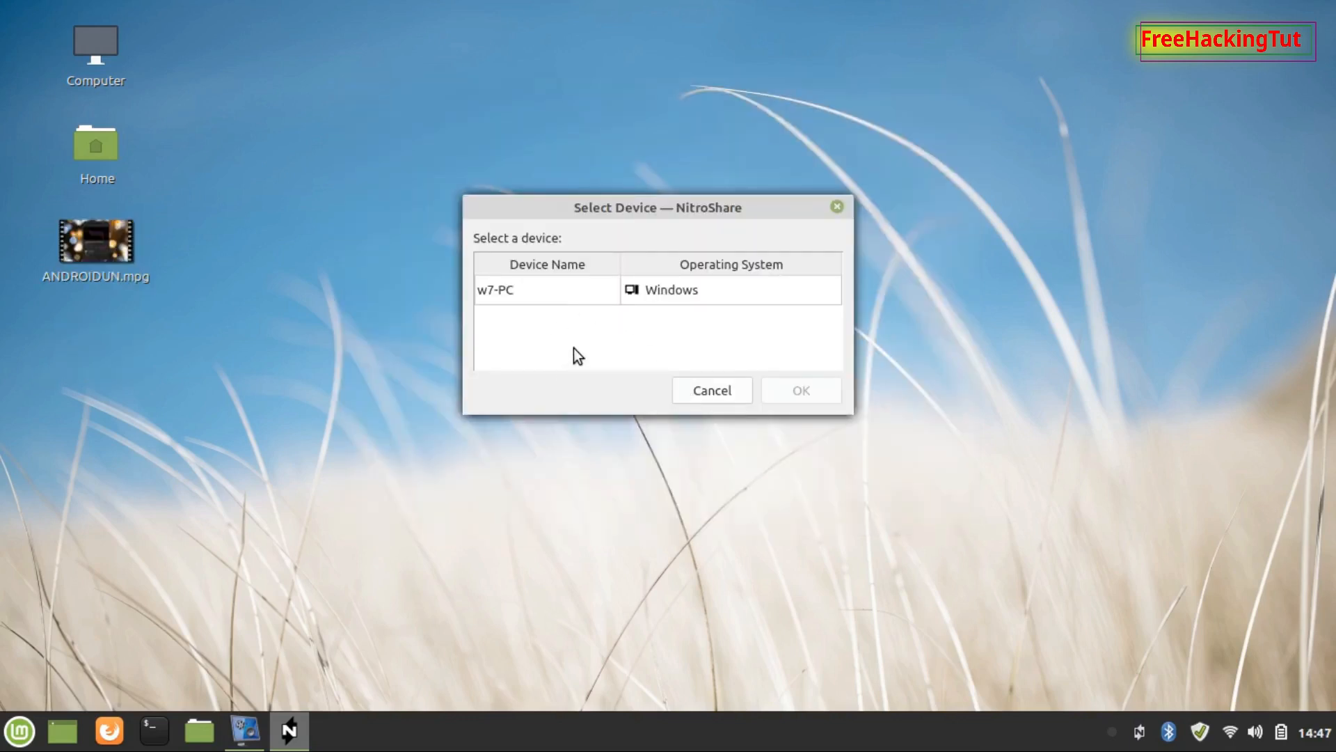
mouse_move(569, 320)
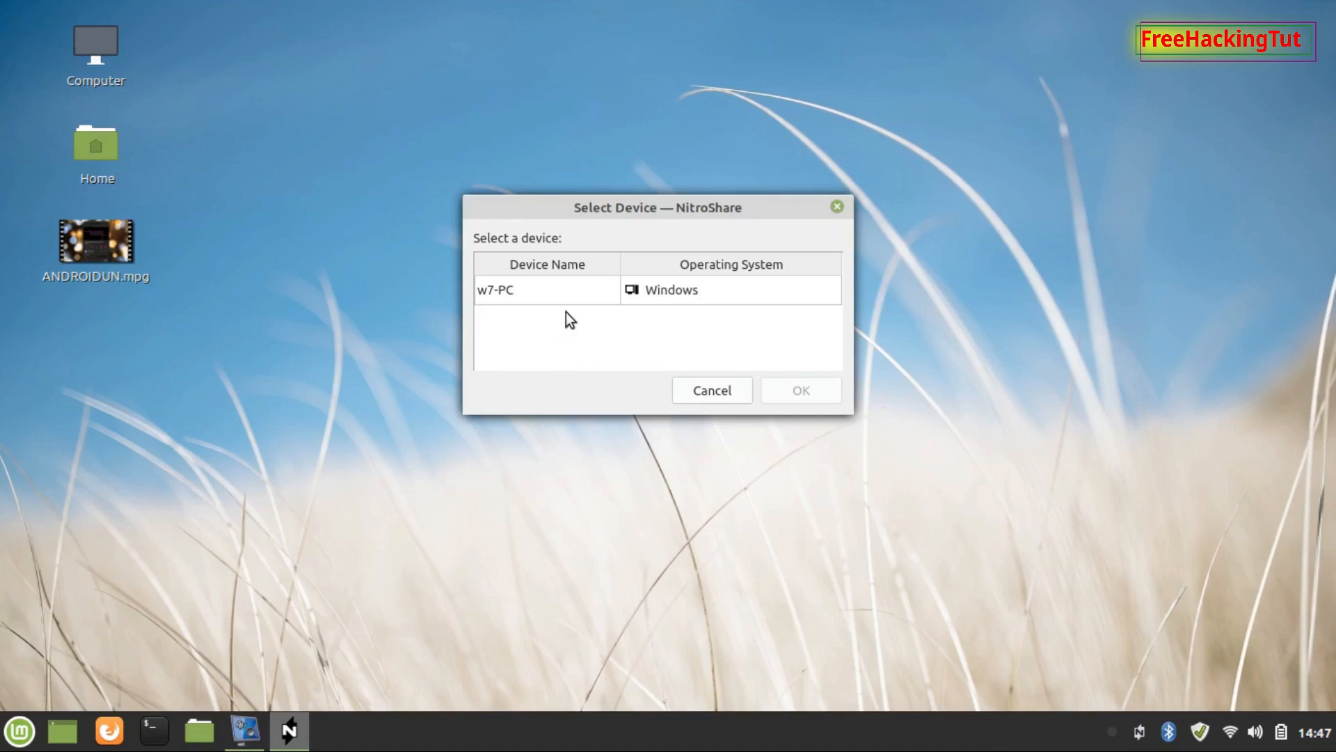
mouse_move(659, 342)
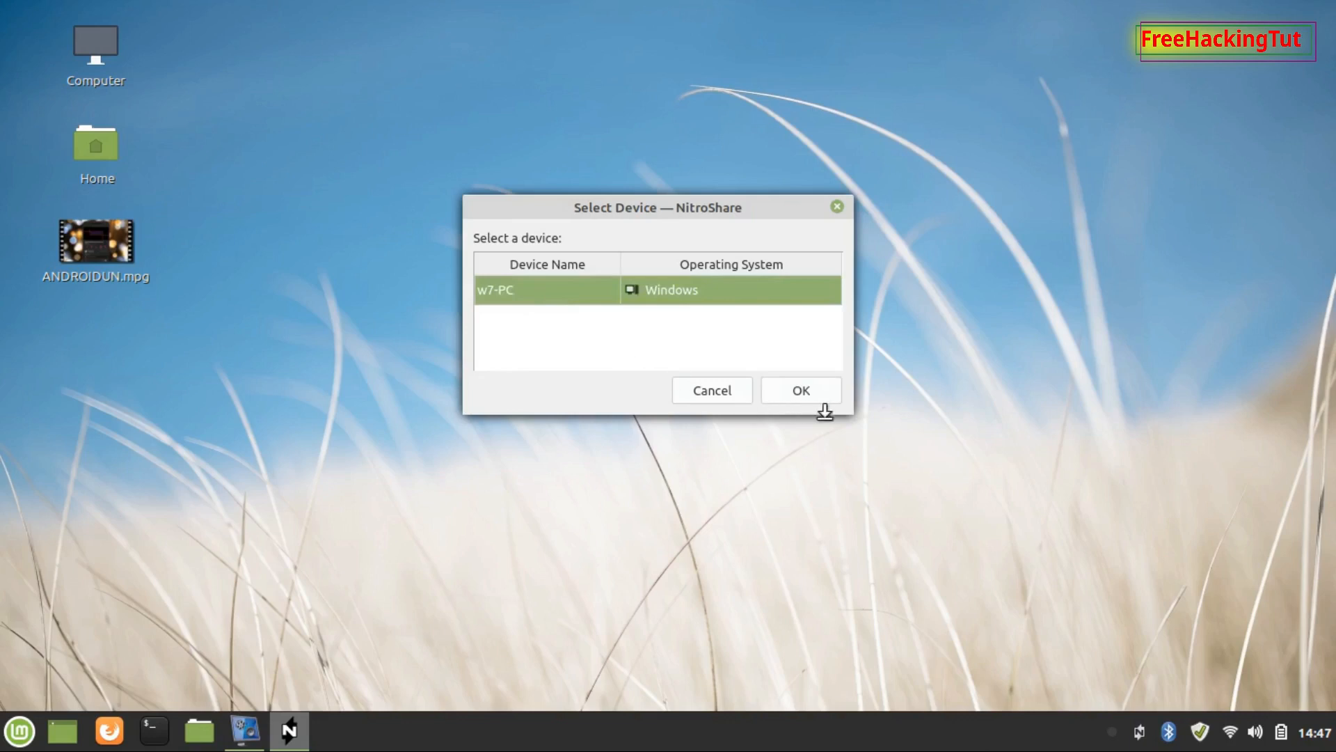
click(799, 389)
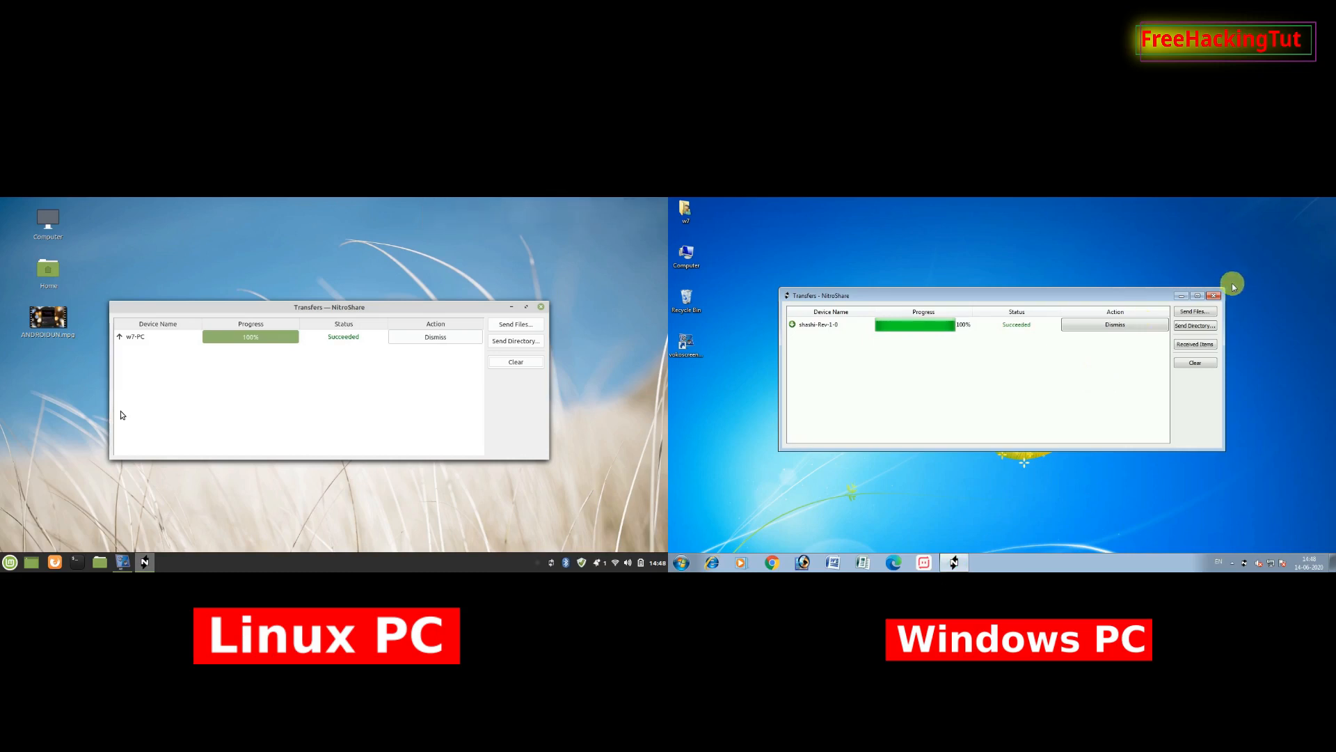
Step: Close the Windows Transfers window after both PCs show 100% Succeeded
click(1214, 295)
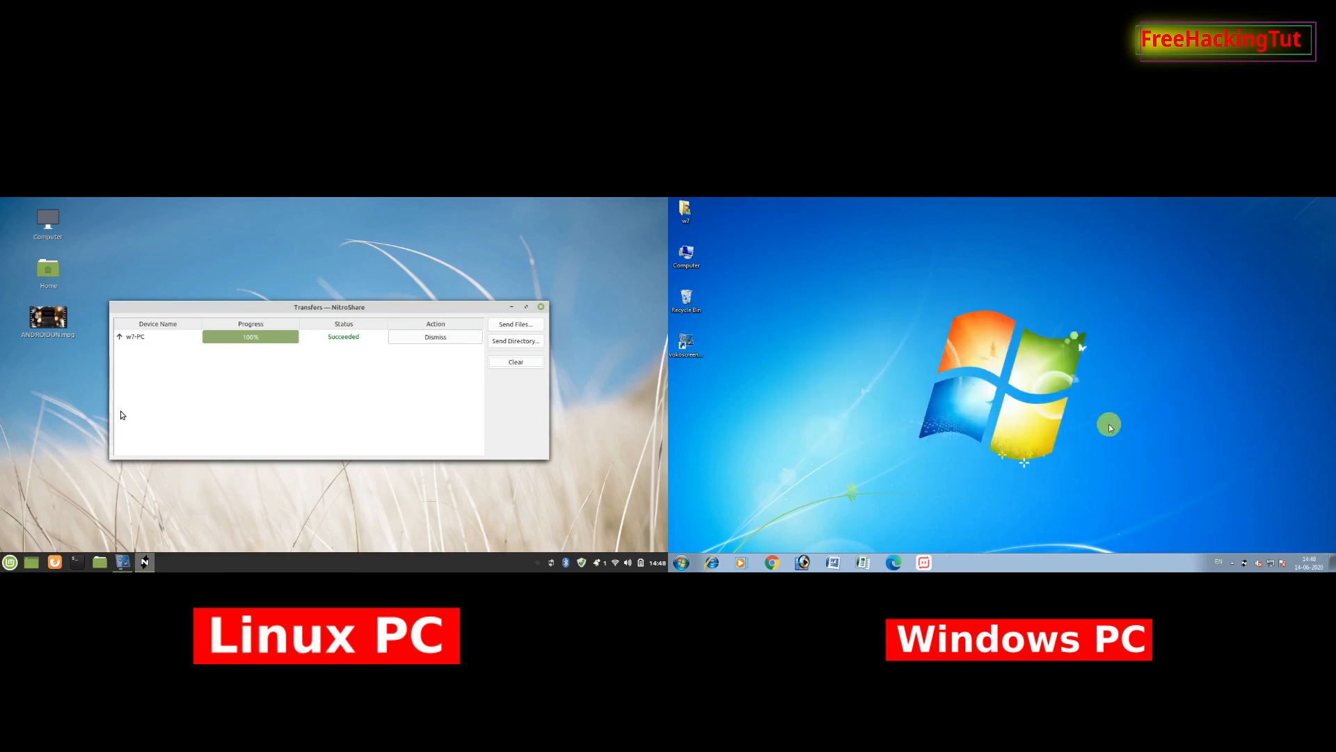